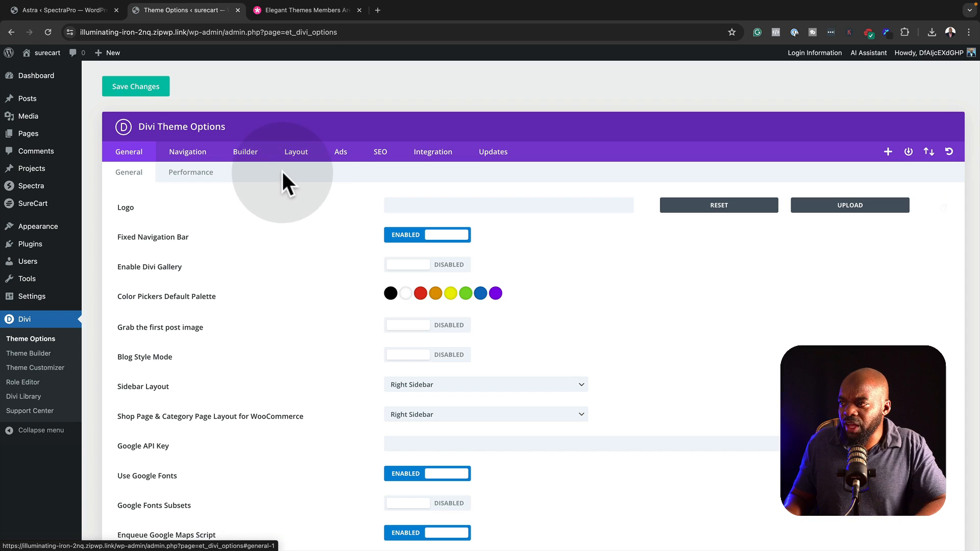
pyautogui.moveTo(433, 152)
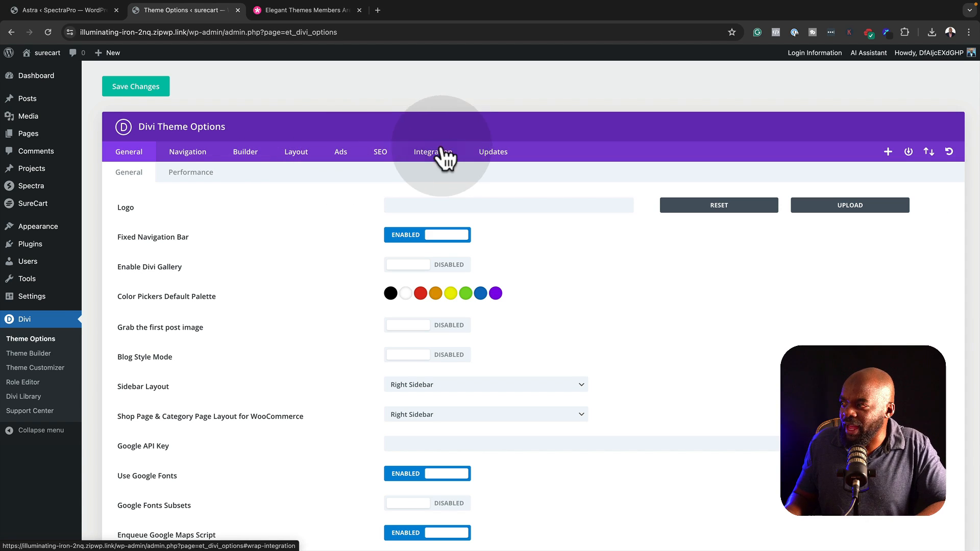
# Switch to the Ads group of Divi Theme Options showing the single-post 468x60 banner settings
pyautogui.click(340, 151)
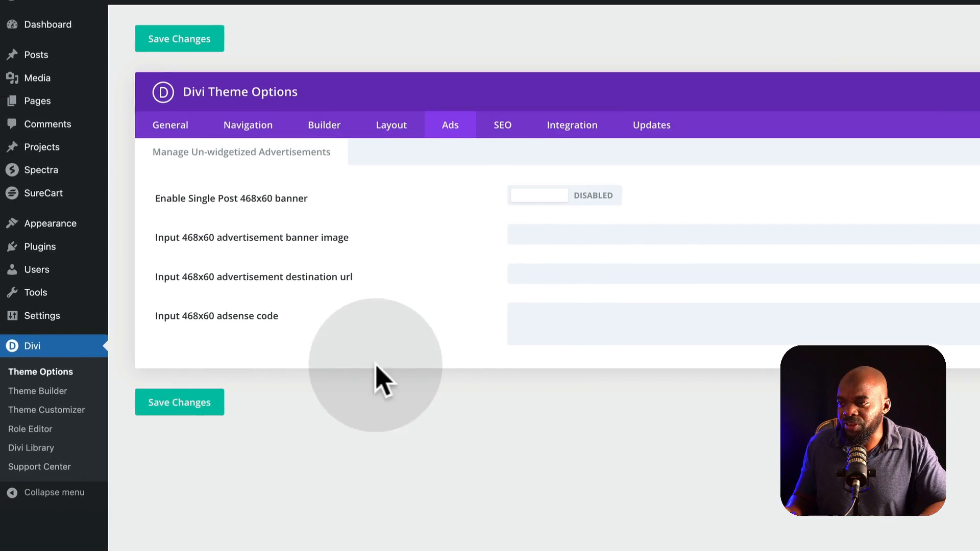
pyautogui.moveTo(121, 206)
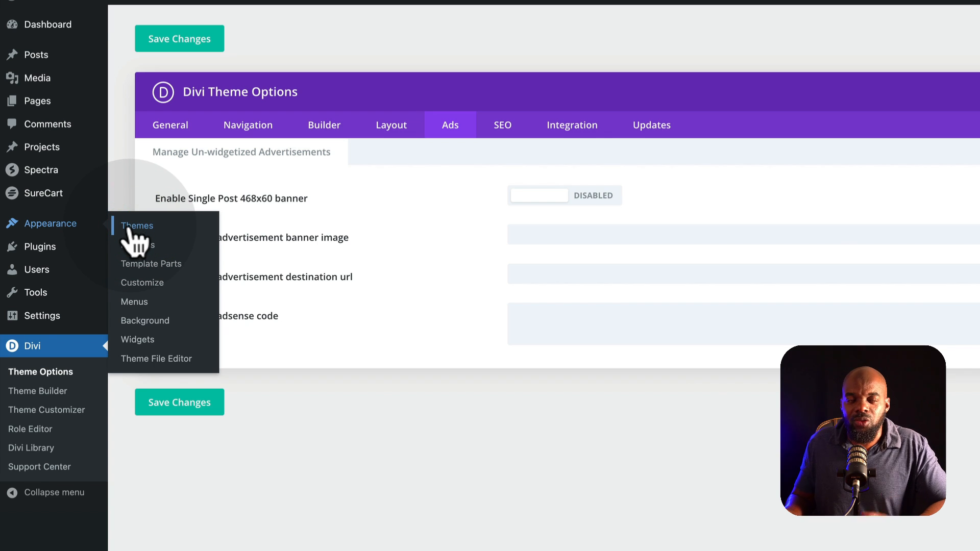
# Launch the Customizer on the active Divi theme and show General Settings (Site Identity, Layout, Typography, Background)
pyautogui.click(137, 225)
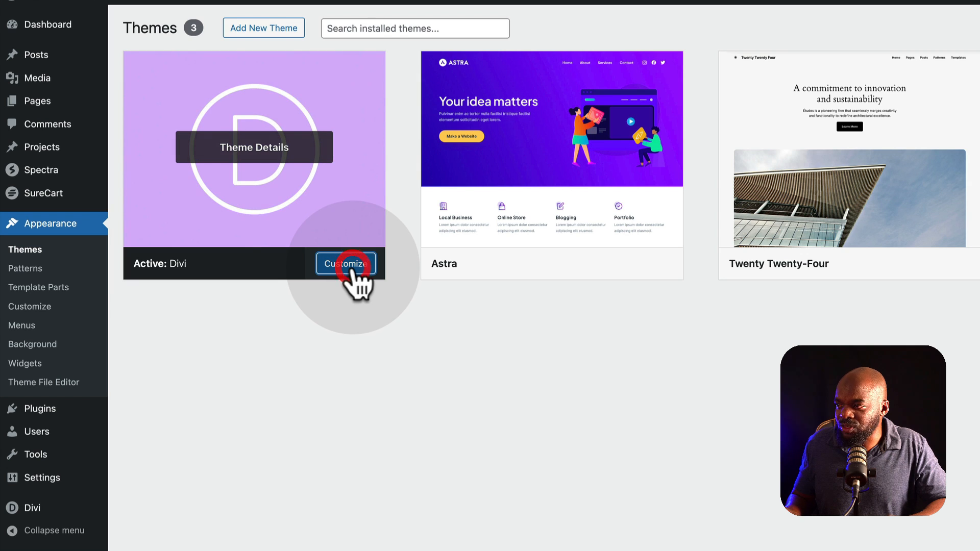
pyautogui.click(345, 263)
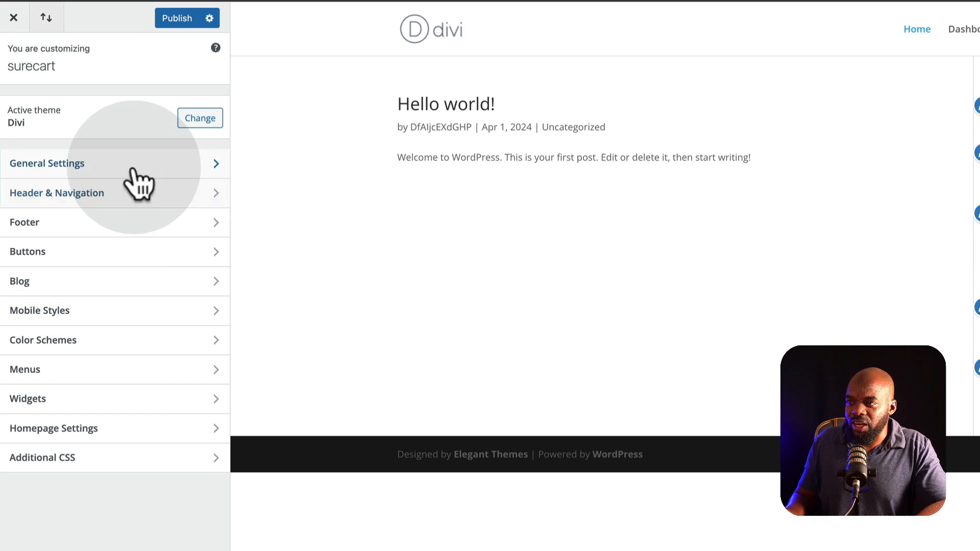
pyautogui.click(46, 164)
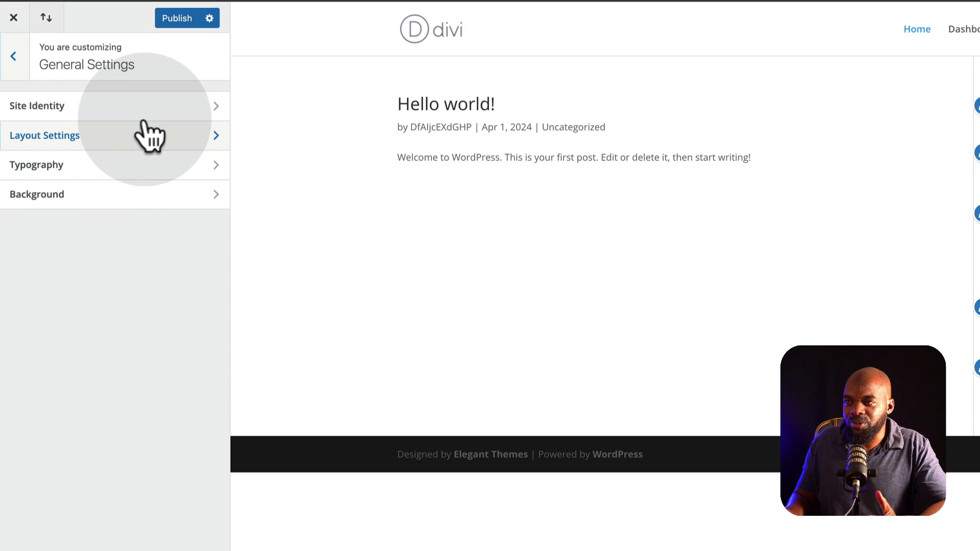
pyautogui.moveTo(147, 262)
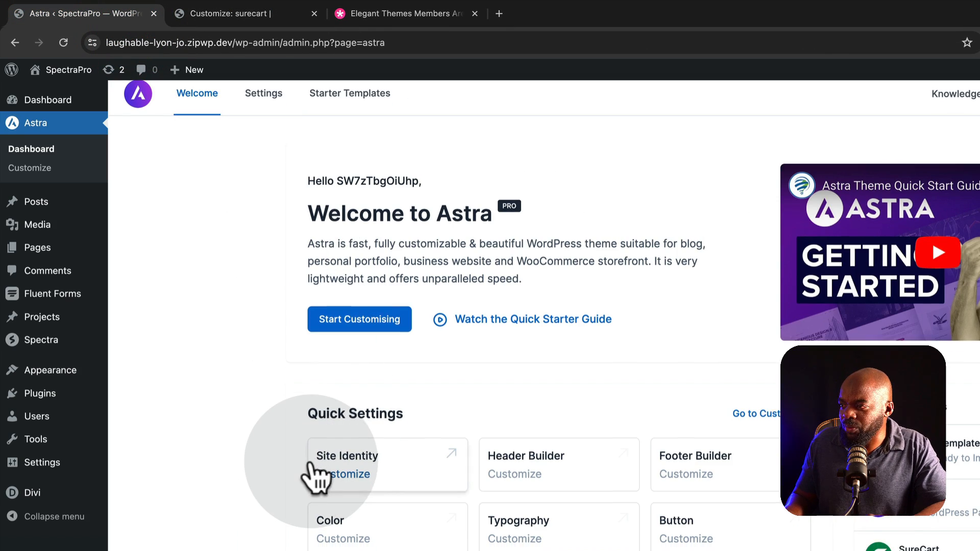
# Activate all Astra Pro modules, then bring up the Astra typography section for customizing
pyautogui.scroll(-3)
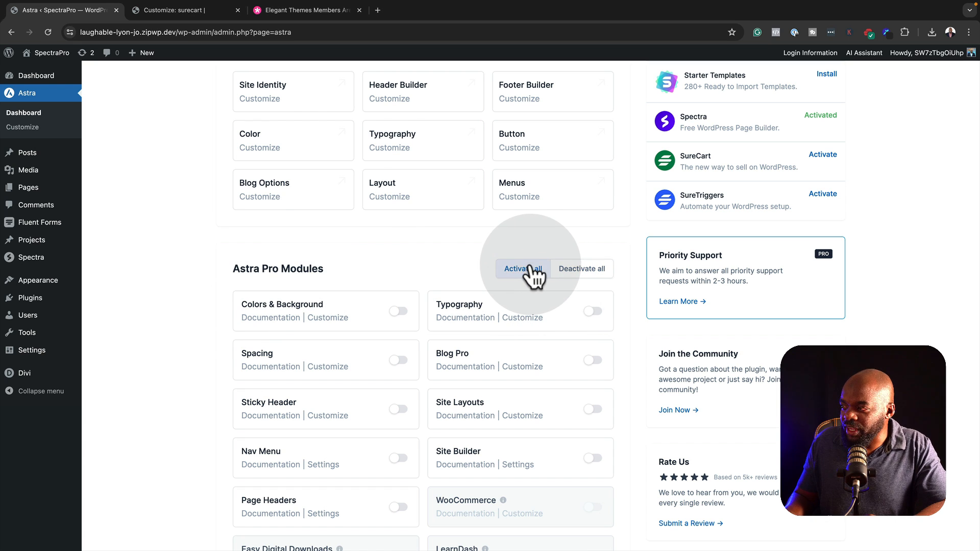
pyautogui.click(523, 269)
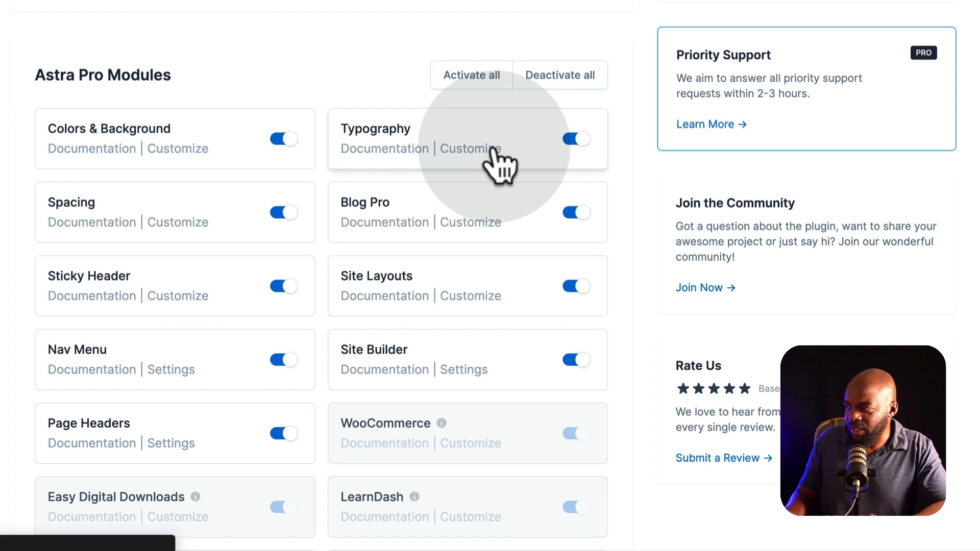
pyautogui.click(470, 149)
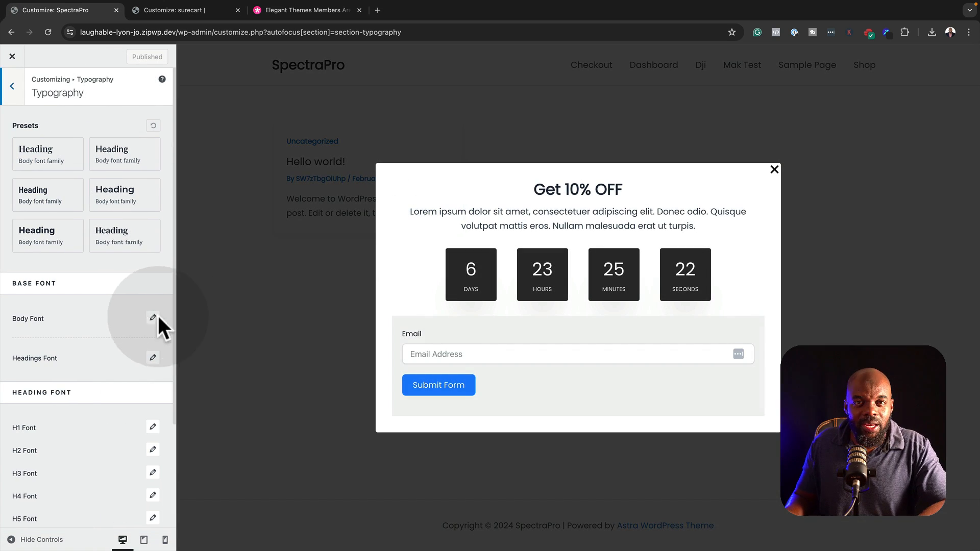
# Dismiss the Get 10% OFF pop-up and apply the Playfair Display / Open Sans preset
pyautogui.click(773, 170)
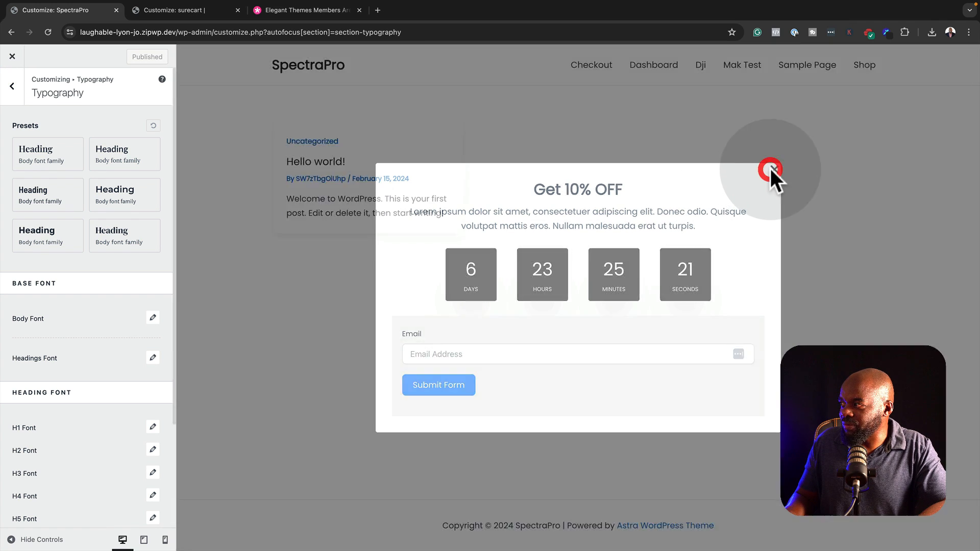
pyautogui.click(771, 170)
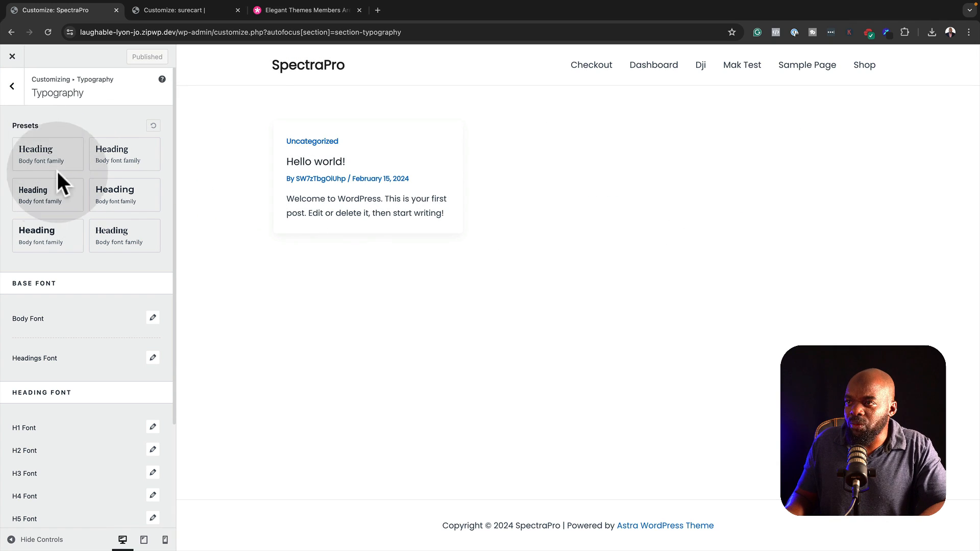
pyautogui.click(48, 155)
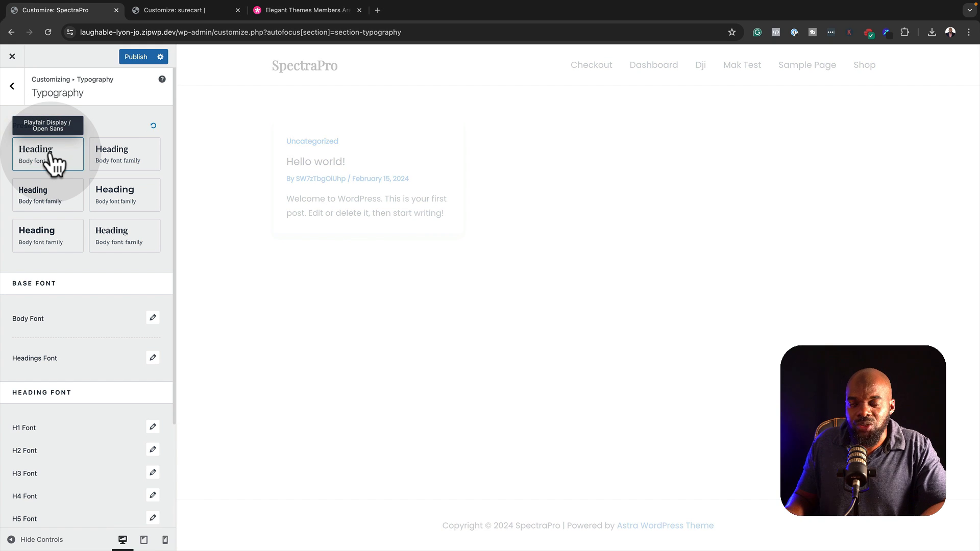
pyautogui.click(124, 154)
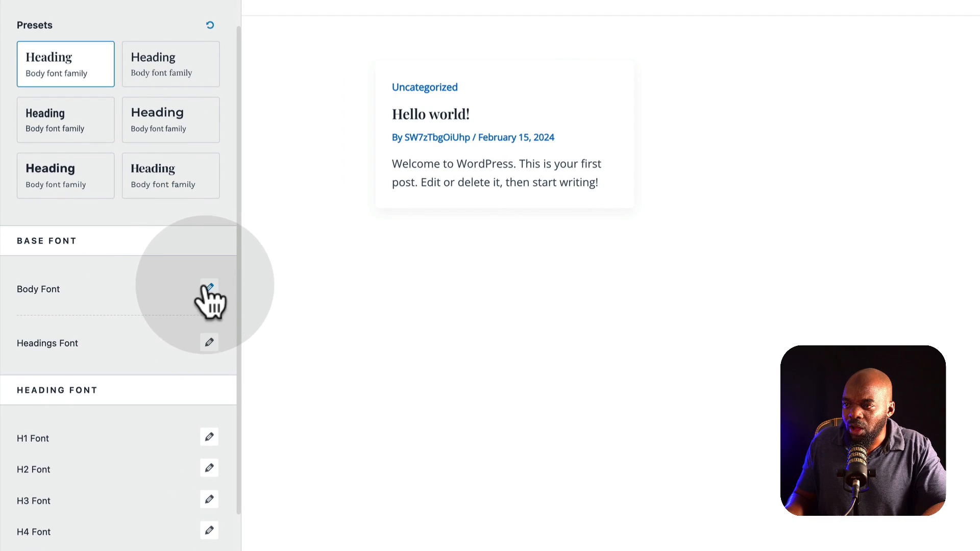
pyautogui.moveTo(209, 300)
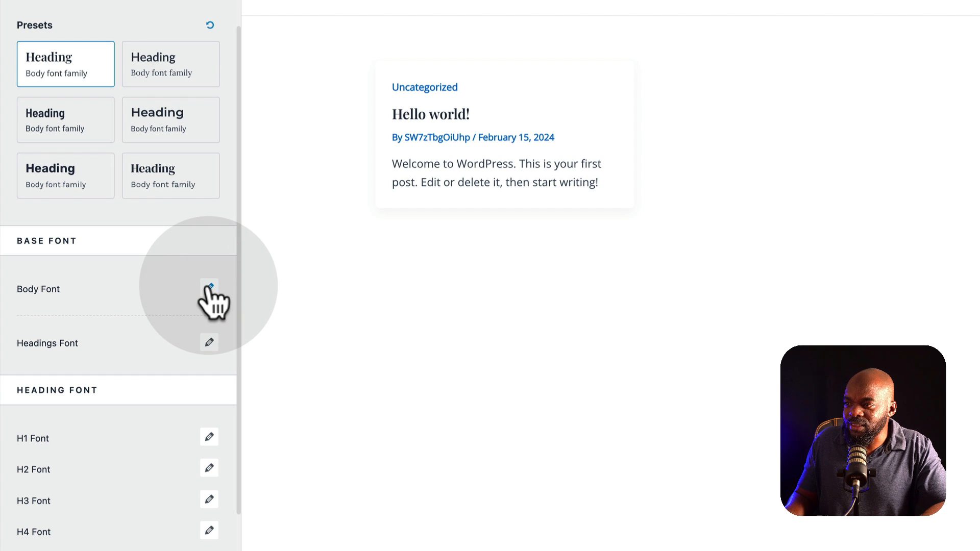
# Review the Body Font family list, then leave the typography settings
pyautogui.click(209, 288)
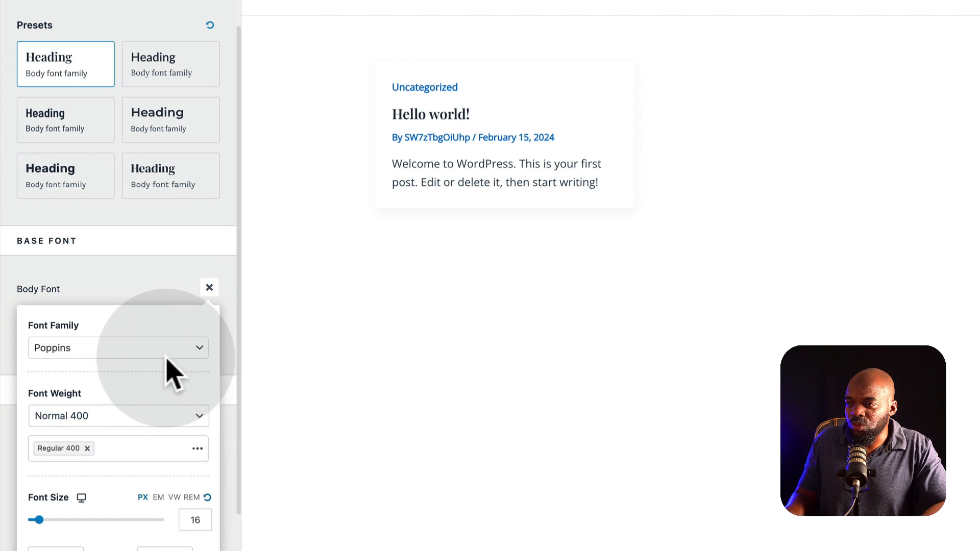
pyautogui.click(119, 347)
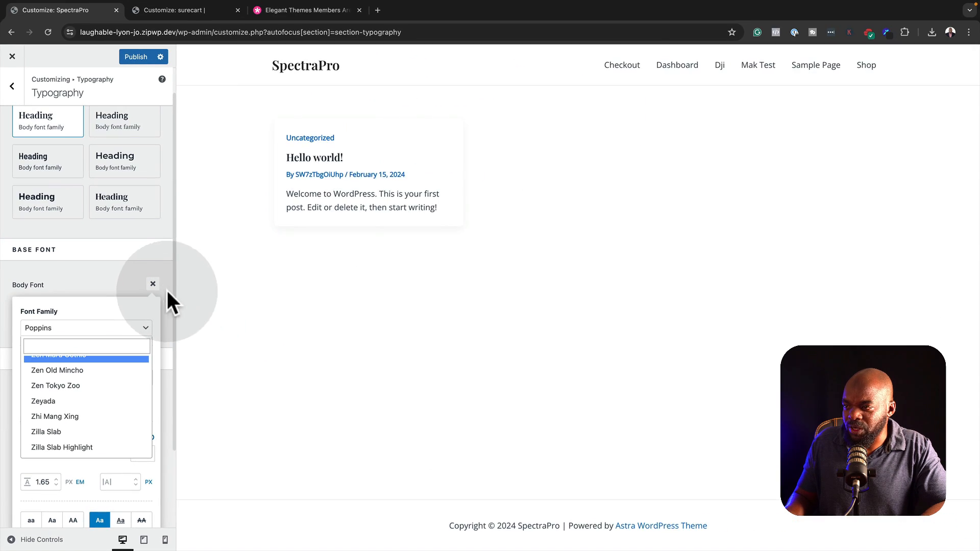
pyautogui.click(153, 283)
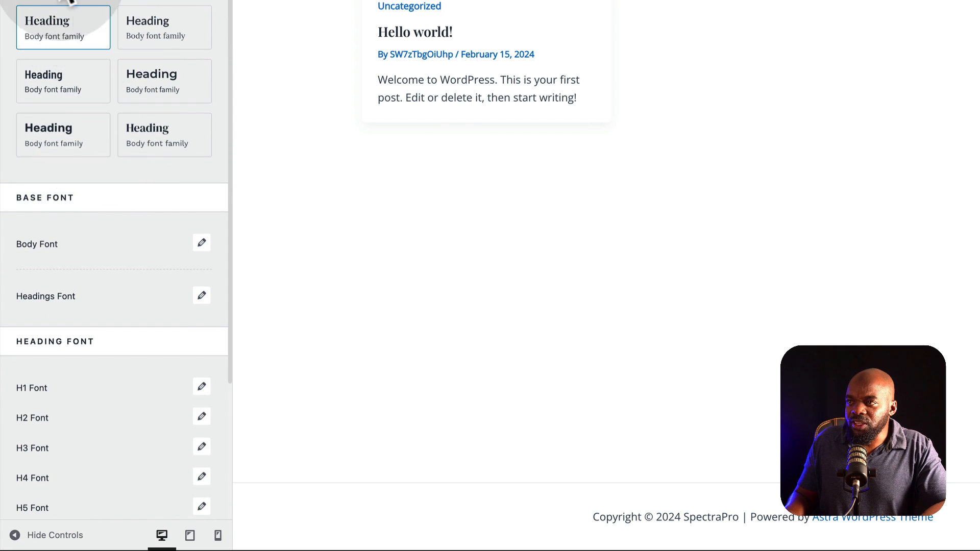
pyautogui.click(12, 86)
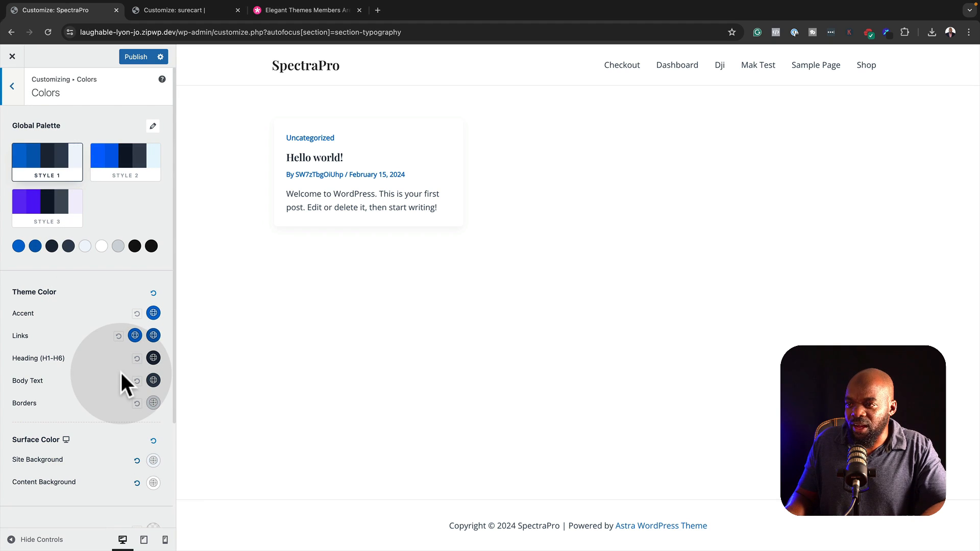
pyautogui.moveTo(32, 347)
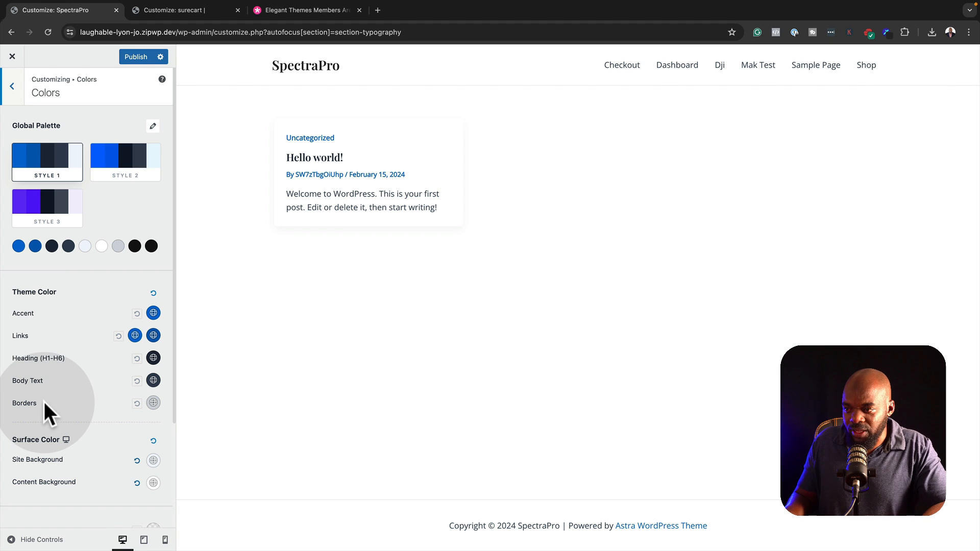
pyautogui.moveTo(43, 396)
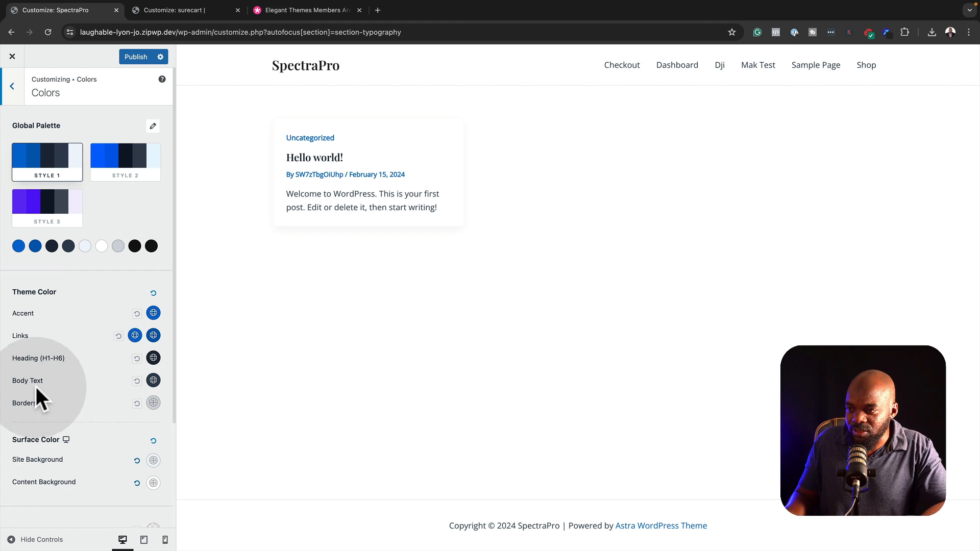
# Apply the Green color scheme in the Divi Customizer, then return to the SpectraPro site's Astra customizer
pyautogui.click(181, 10)
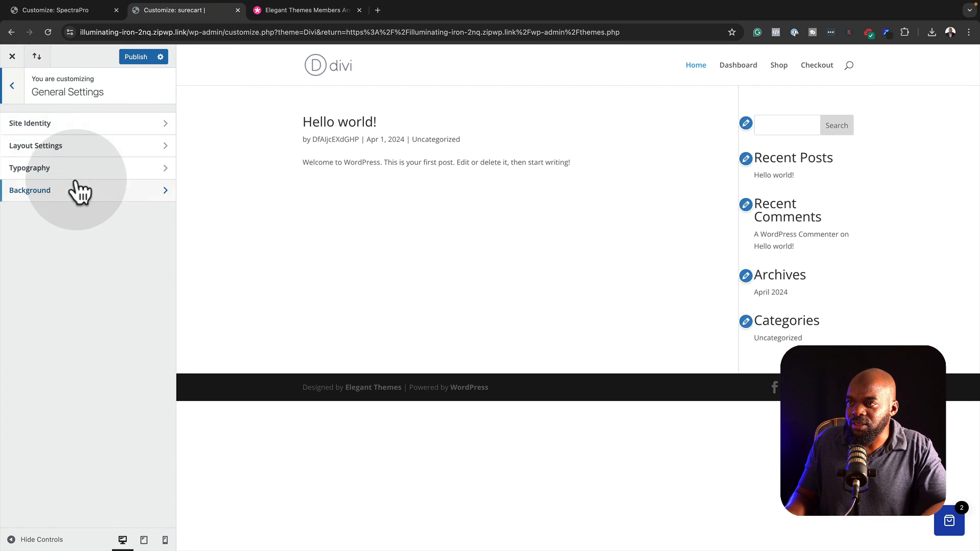
pyautogui.click(11, 86)
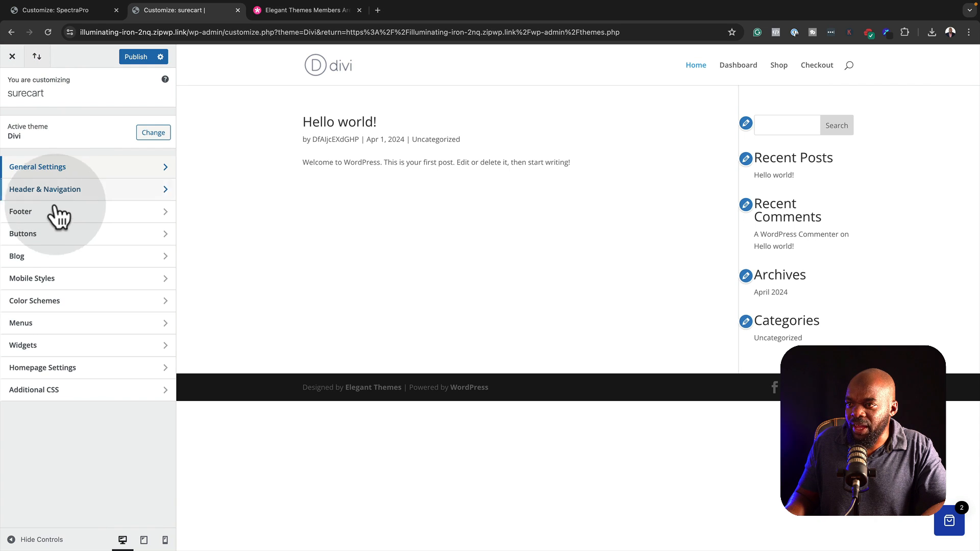
pyautogui.click(35, 300)
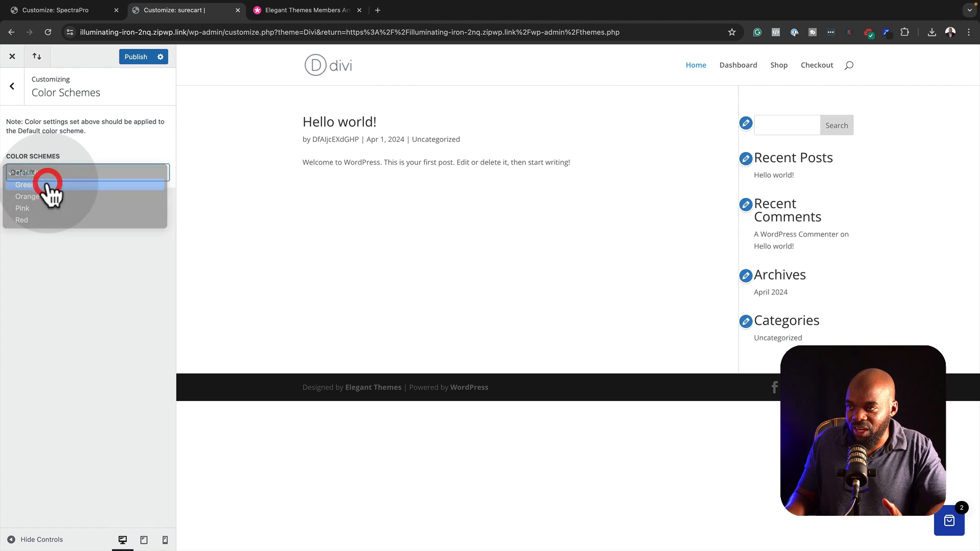
pyautogui.click(25, 185)
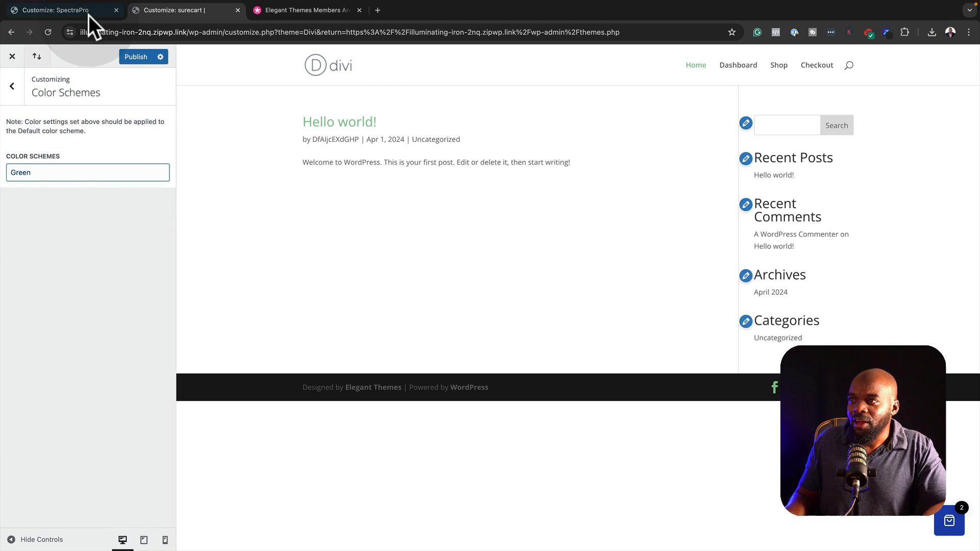
pyautogui.click(57, 10)
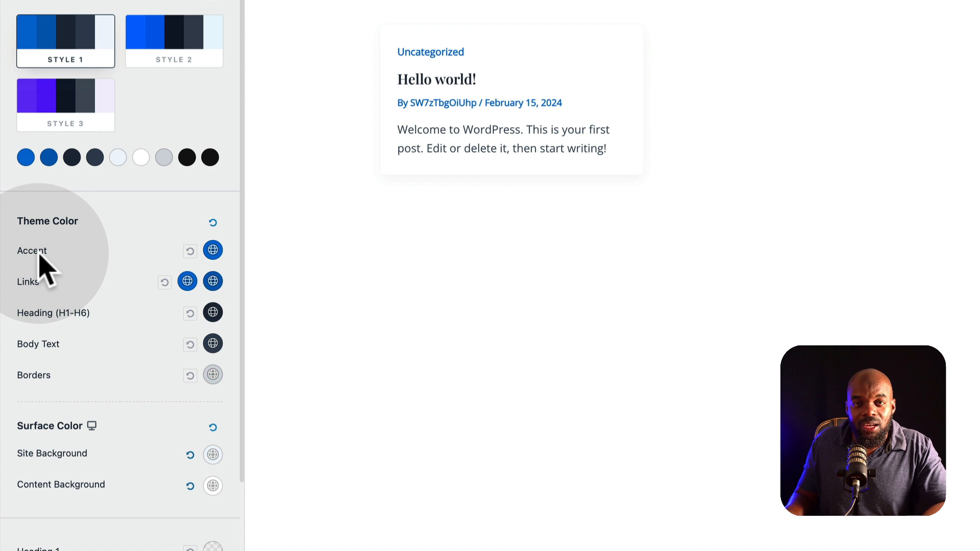
pyautogui.moveTo(59, 272)
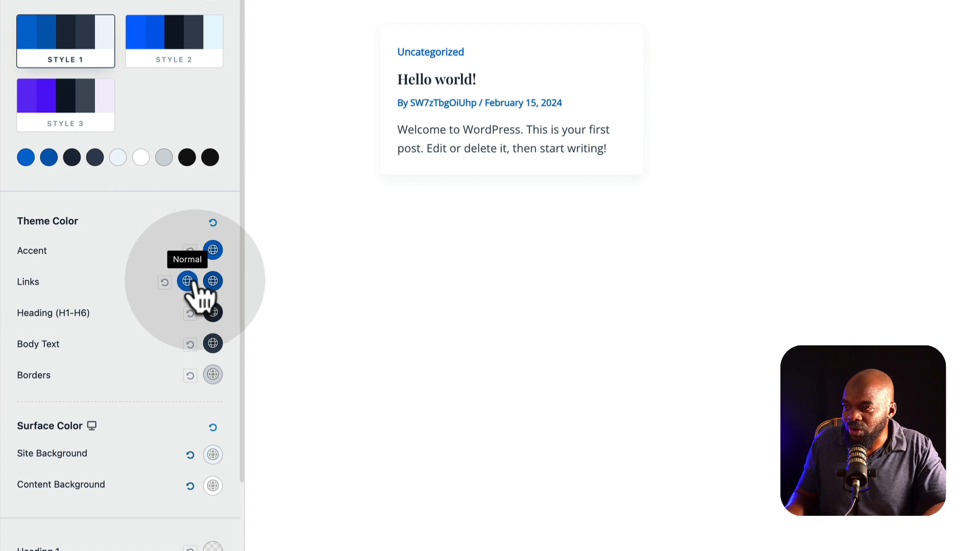
pyautogui.moveTo(212, 282)
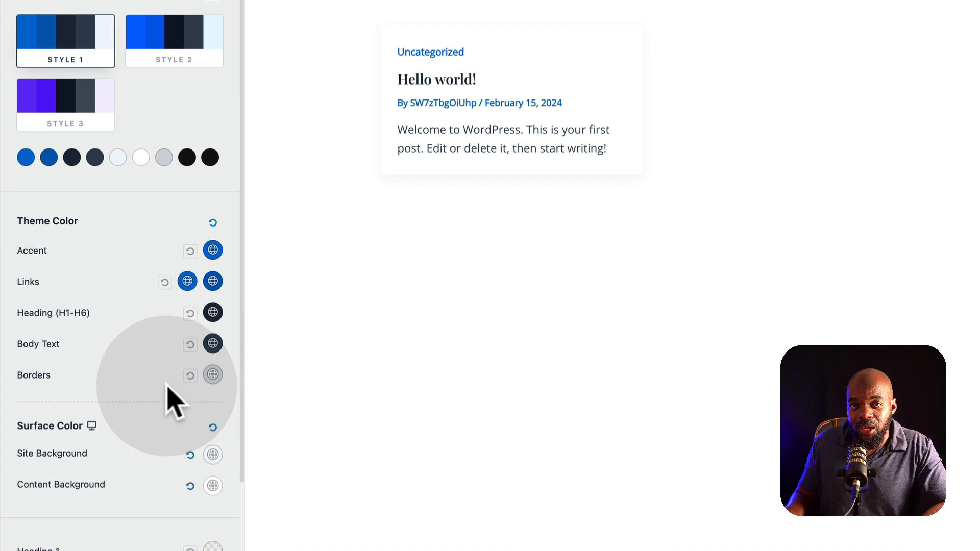
# Edit the Style 1 global palette swatches to gold and dark tones so links turn gold
pyautogui.scroll(-3)
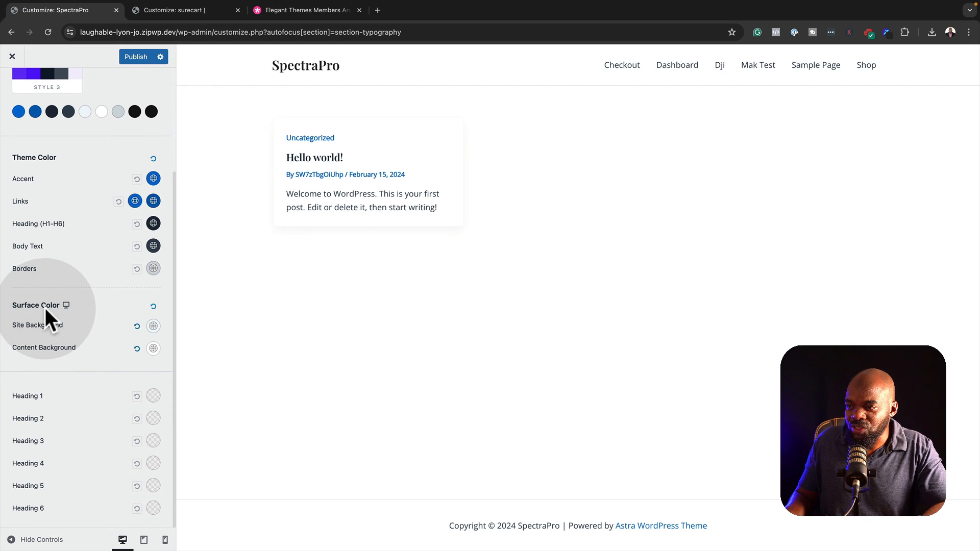
pyautogui.moveTo(68, 400)
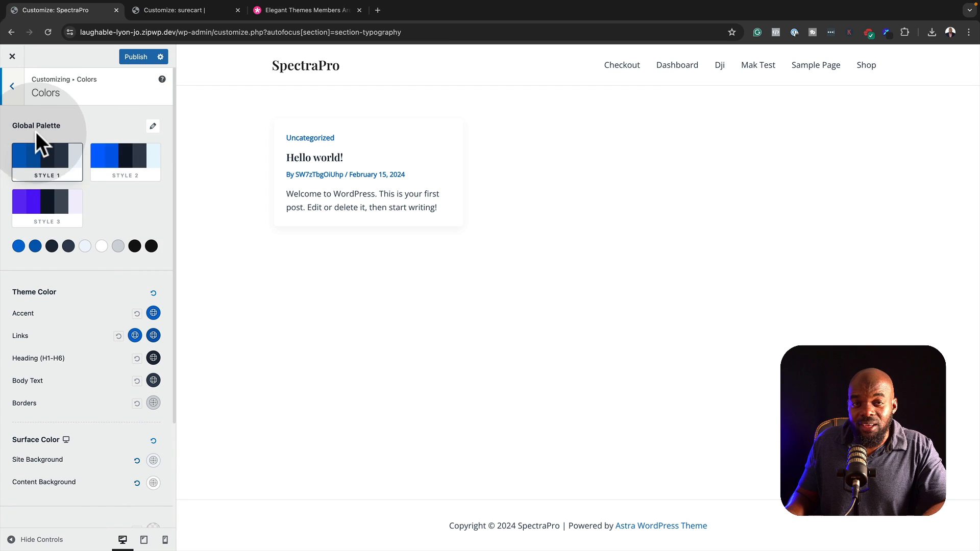
pyautogui.click(152, 126)
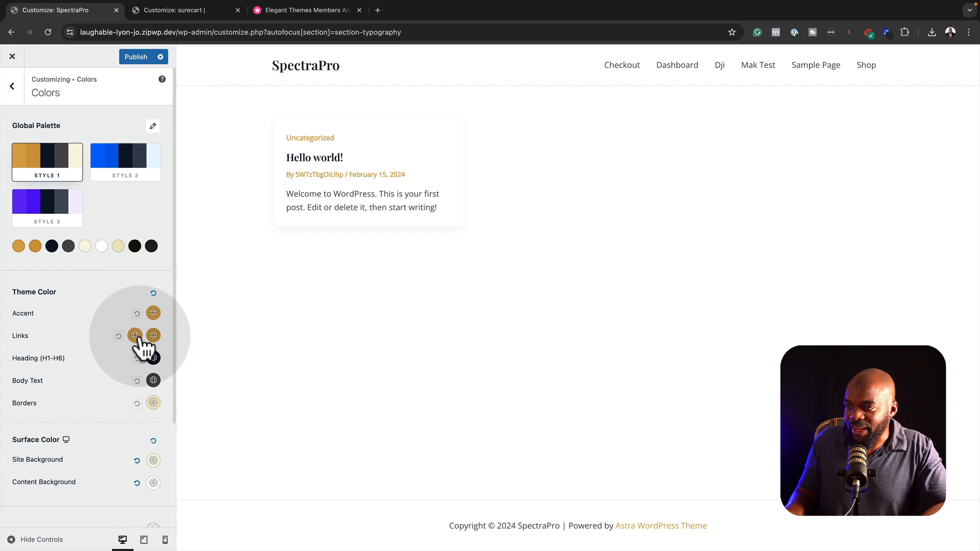
pyautogui.click(153, 312)
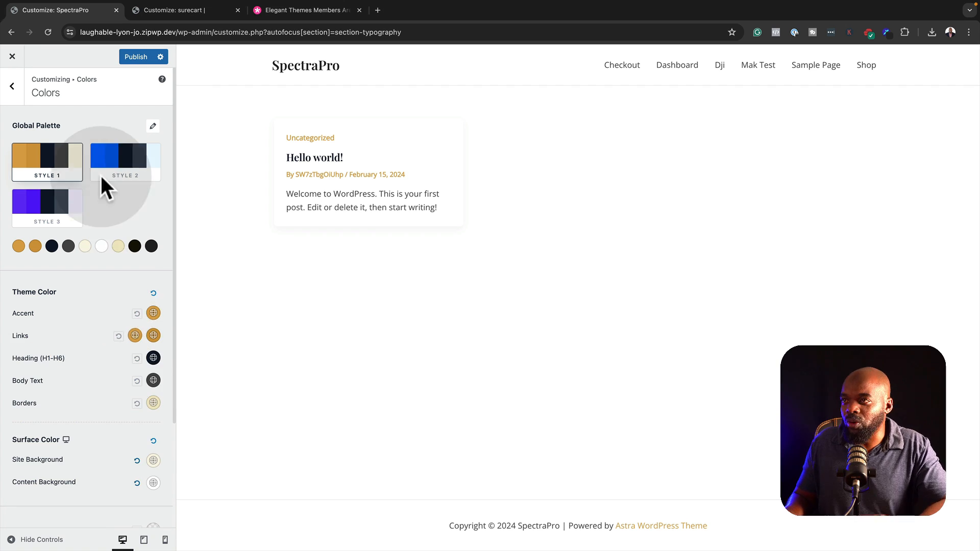
pyautogui.click(11, 86)
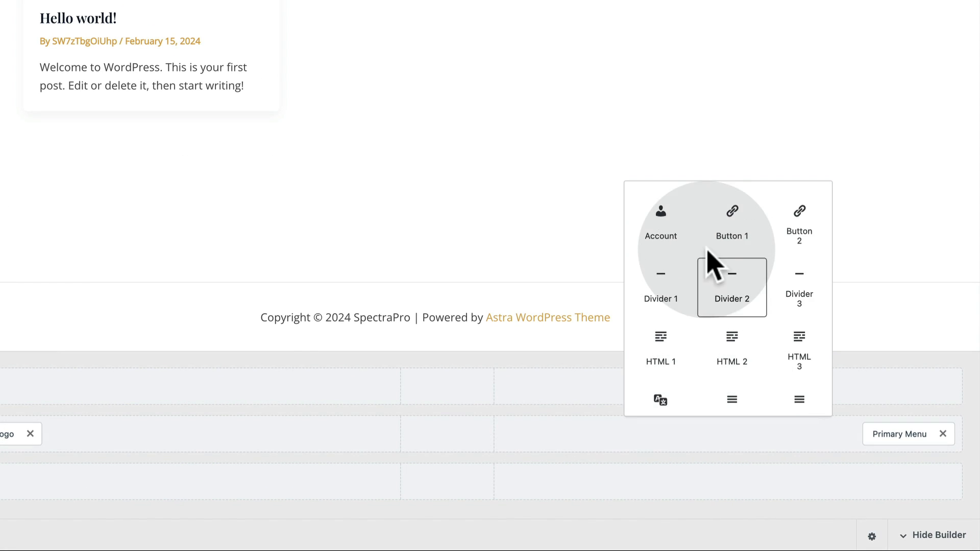
# Add Button 1 to the header and set its Border Radius to 0 on all sides
pyautogui.click(730, 222)
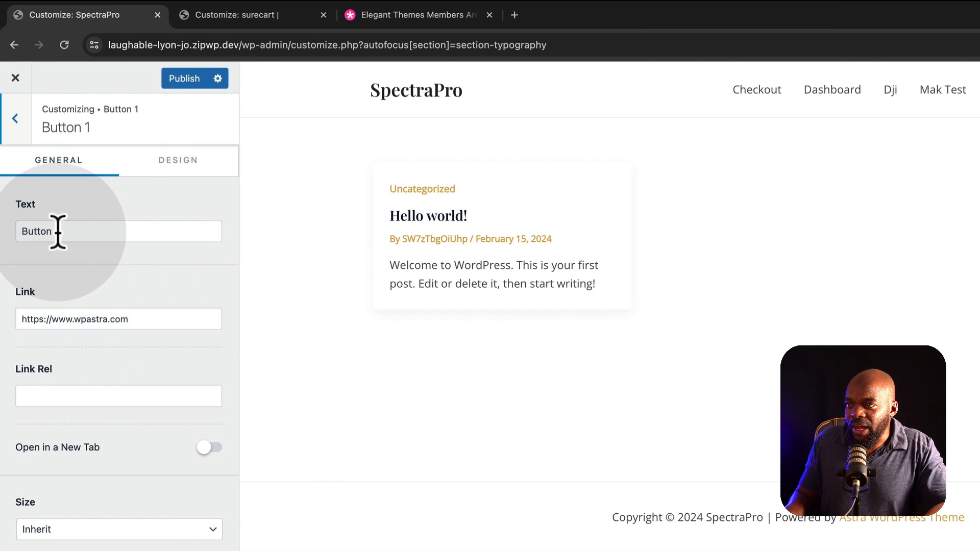
pyautogui.click(177, 160)
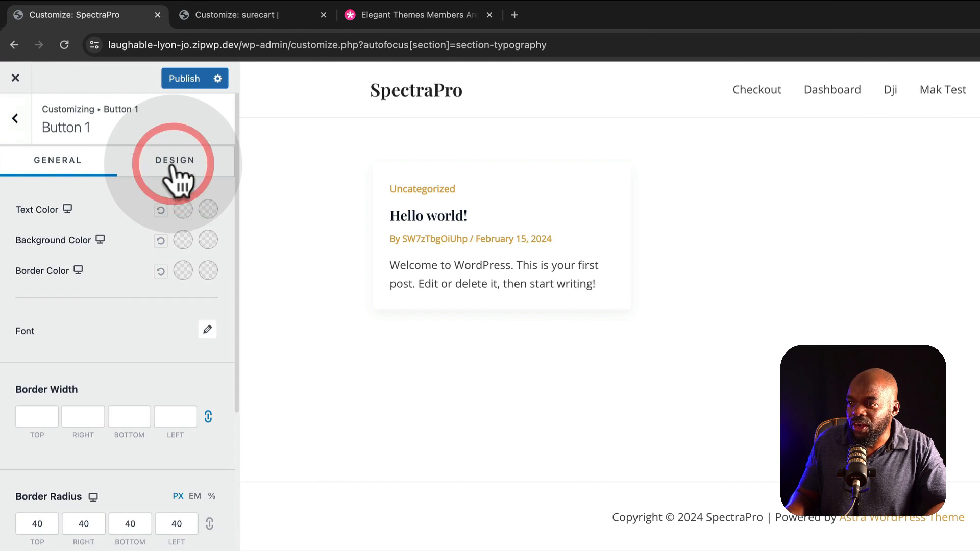
pyautogui.click(175, 160)
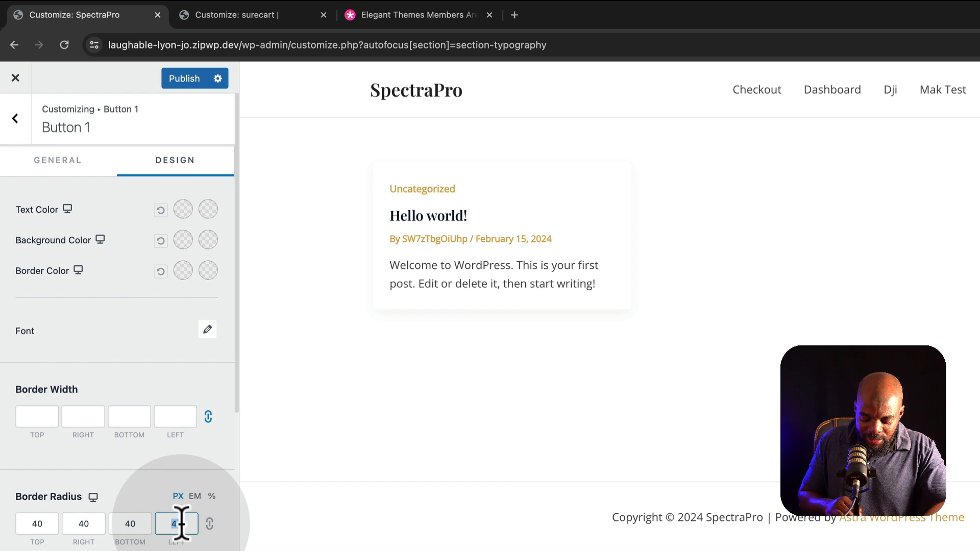
pyautogui.write('0')
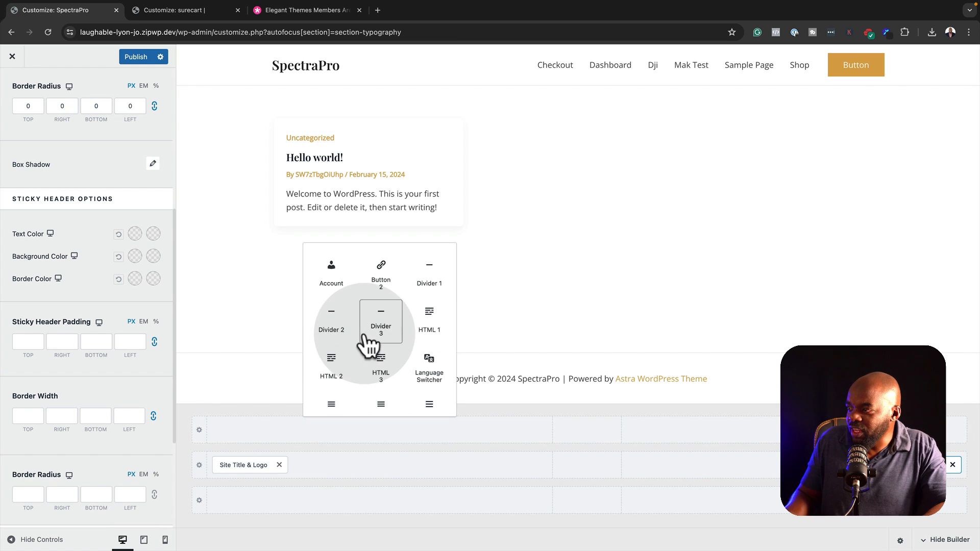
pyautogui.scroll(-3)
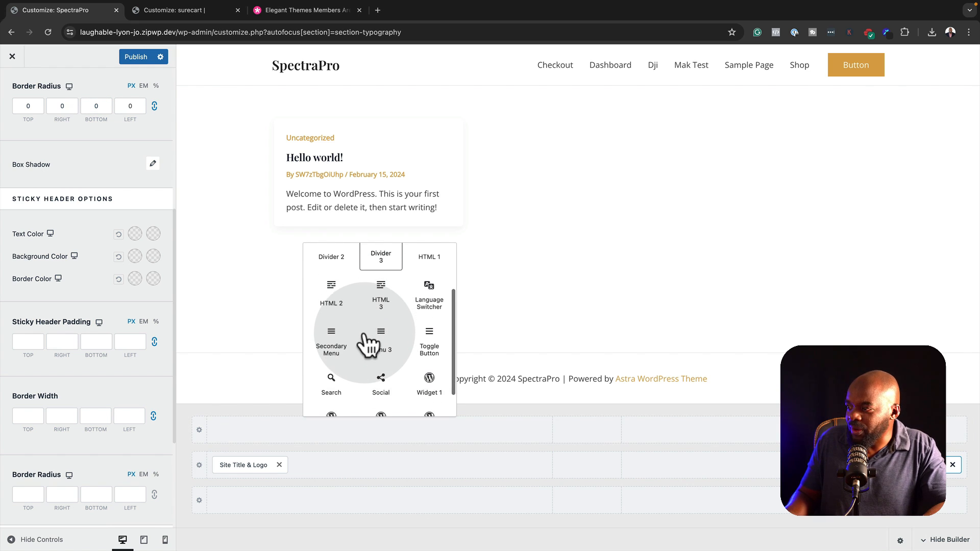
pyautogui.scroll(-3)
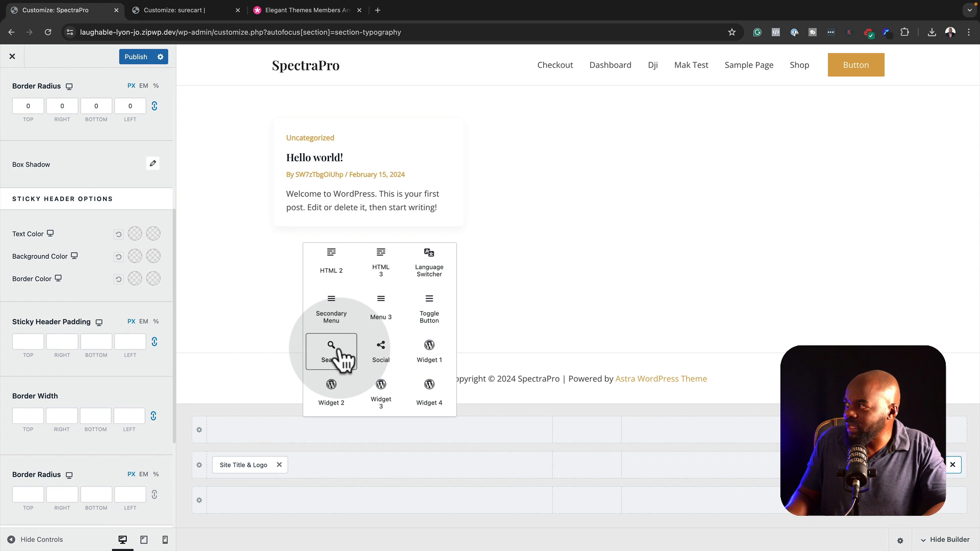
pyautogui.click(330, 350)
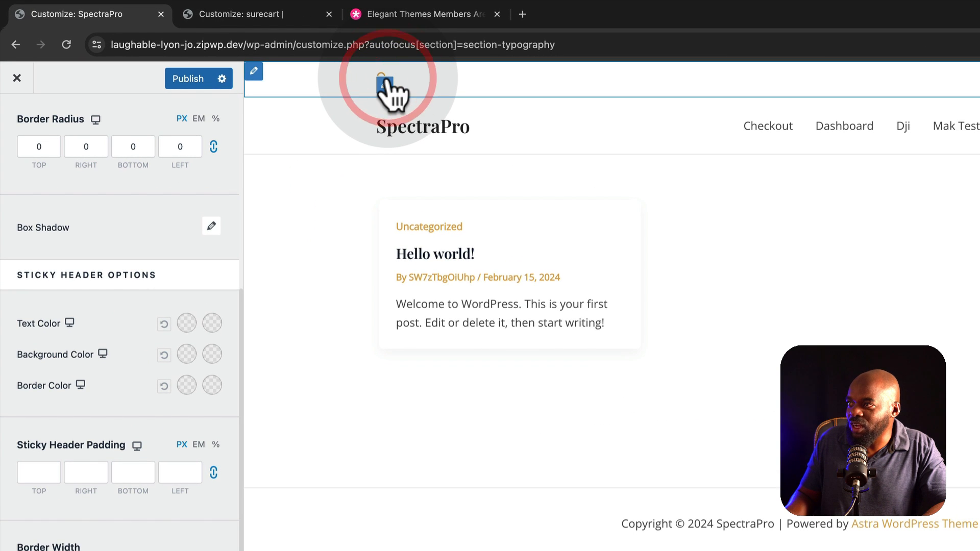
pyautogui.click(391, 88)
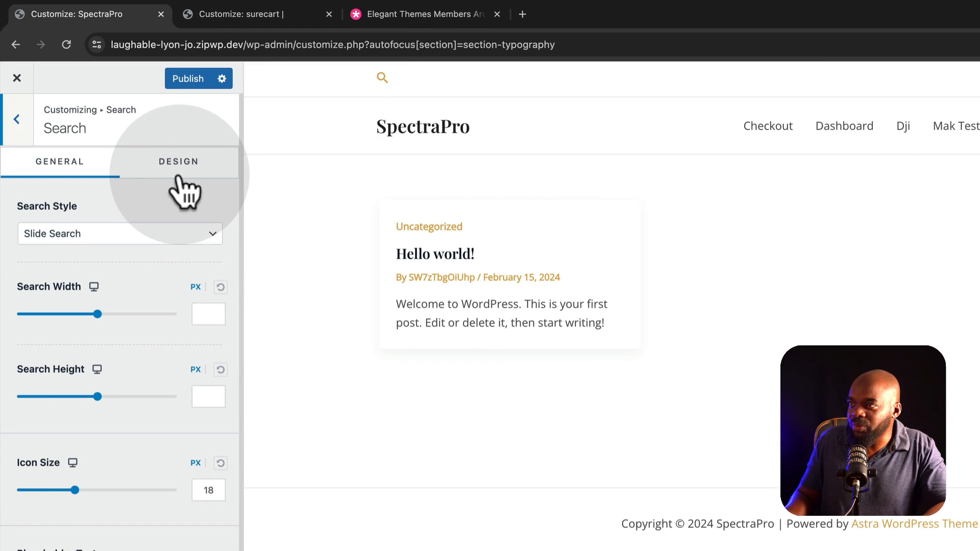
pyautogui.click(178, 161)
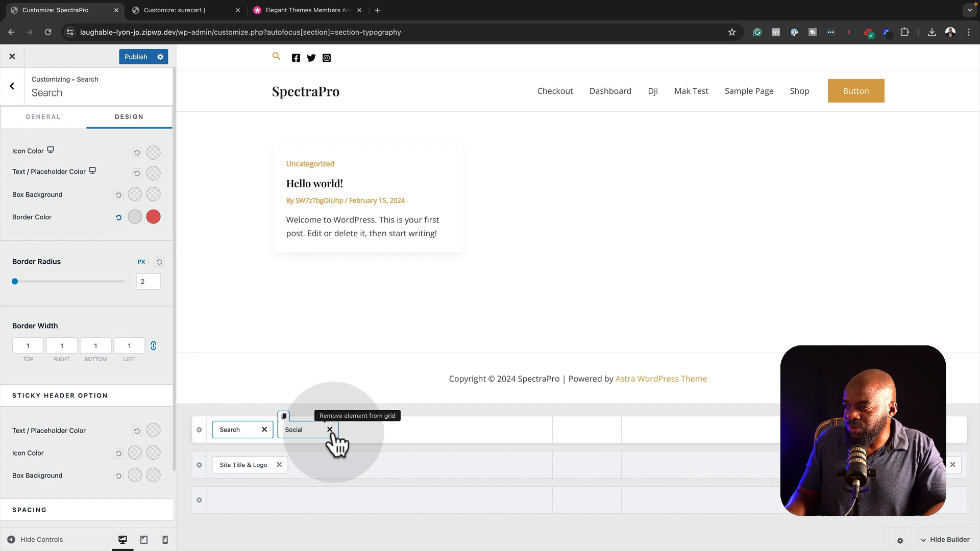
pyautogui.click(330, 430)
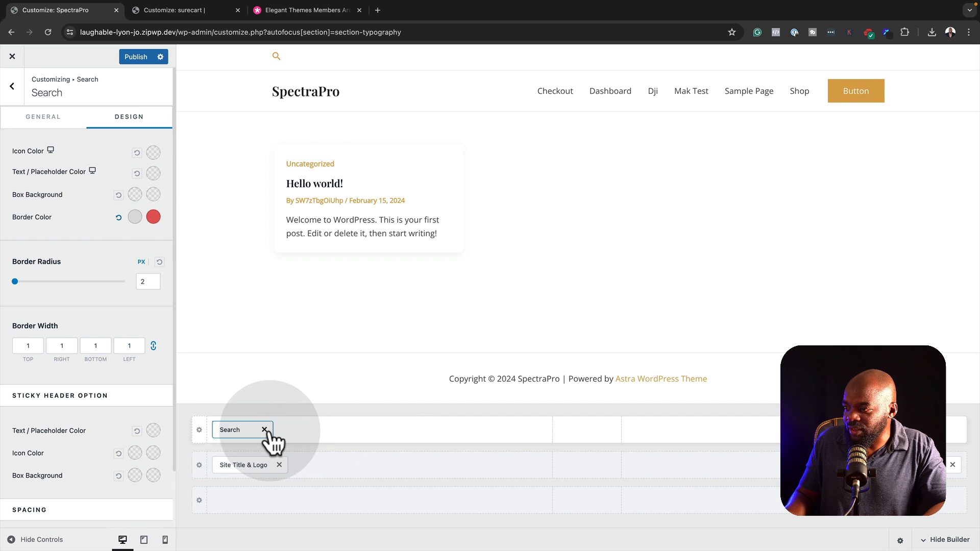
pyautogui.click(12, 86)
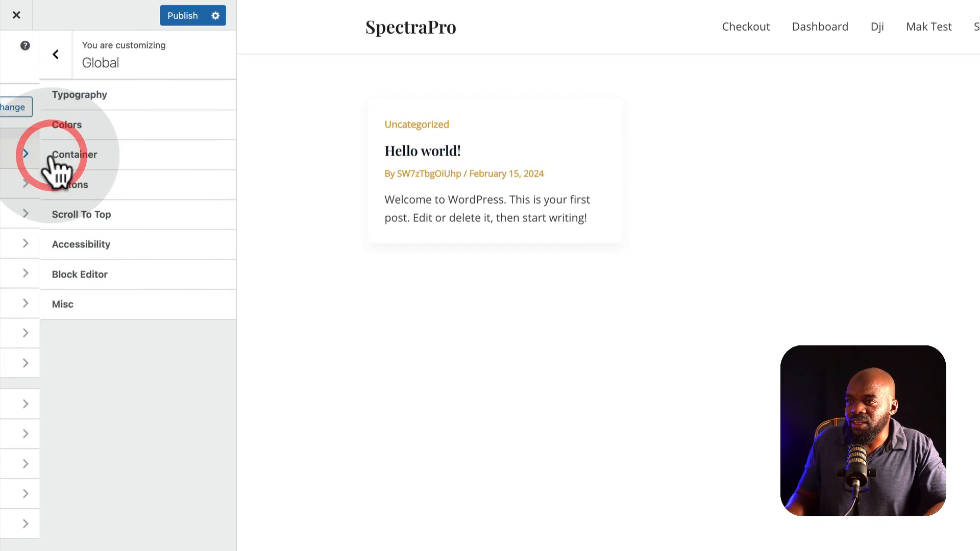
# Set the Global > Container site layout to Fluid
pyautogui.click(75, 154)
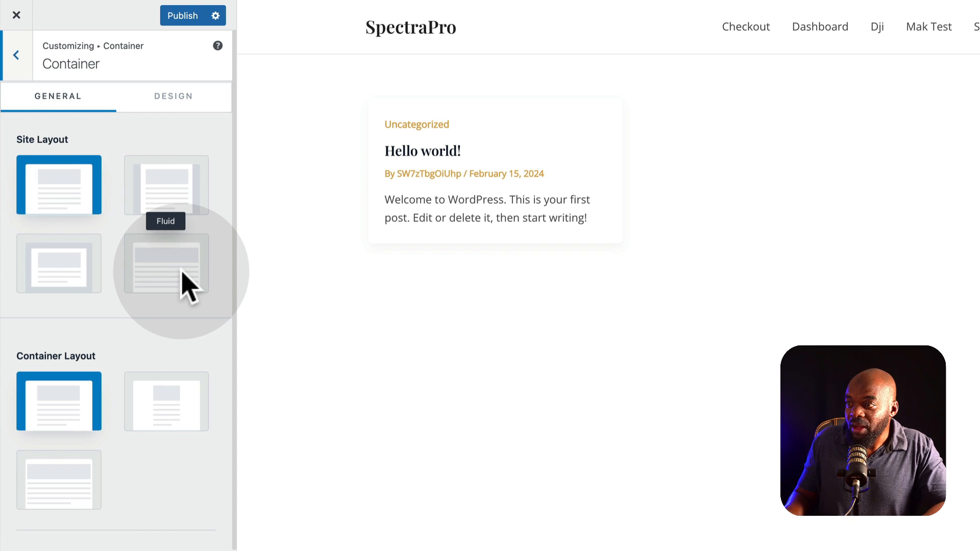
pyautogui.click(165, 264)
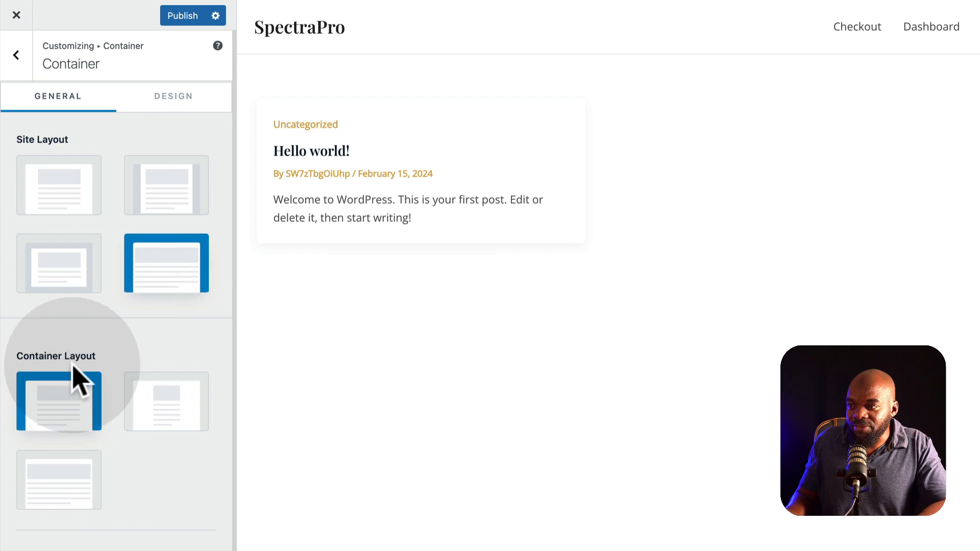
pyautogui.scroll(-3)
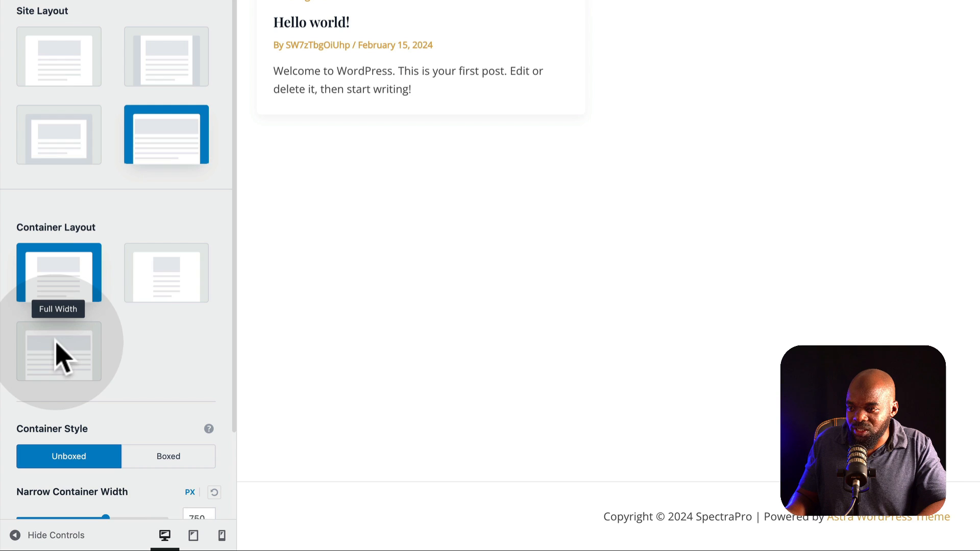
pyautogui.scroll(-3)
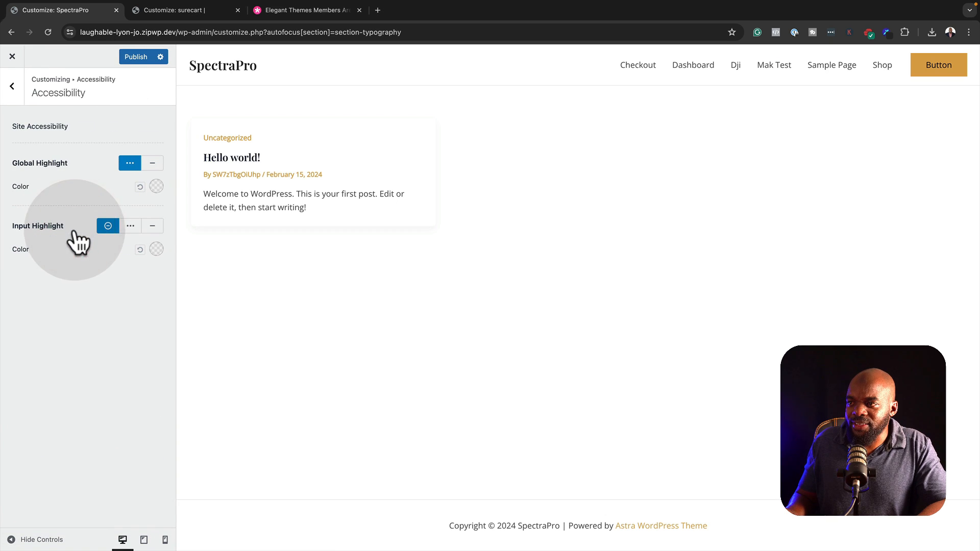
# Adjust the input highlight style, then back out to the Customizer's main panel
pyautogui.click(154, 127)
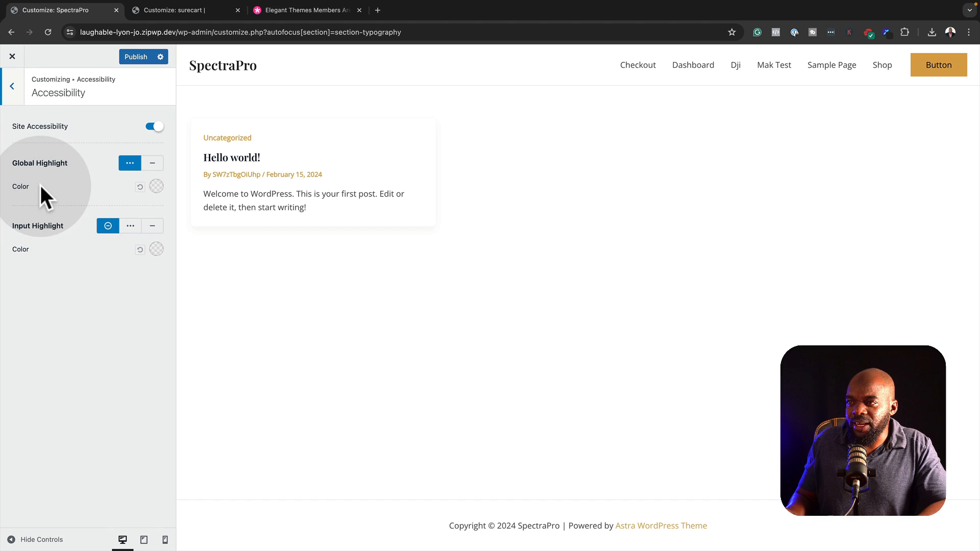
pyautogui.click(11, 86)
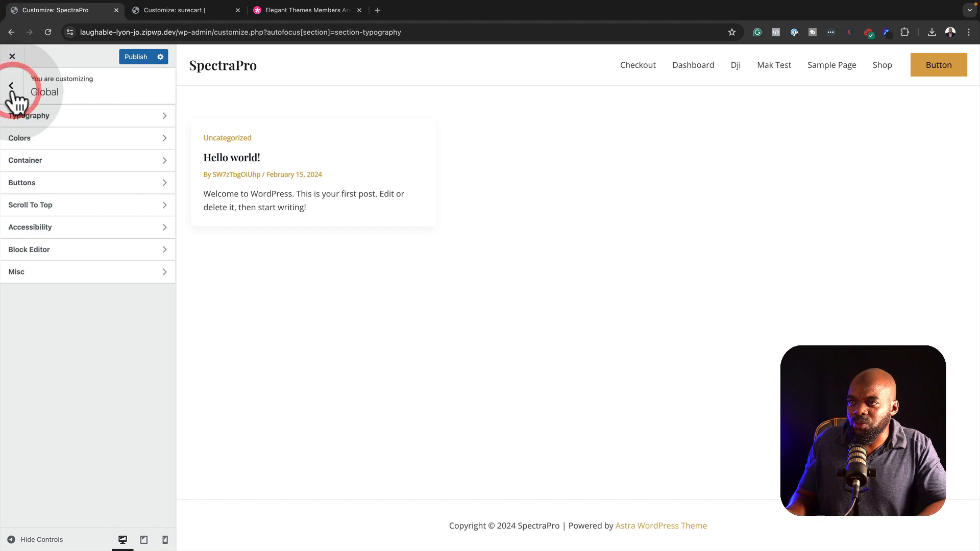
pyautogui.click(10, 86)
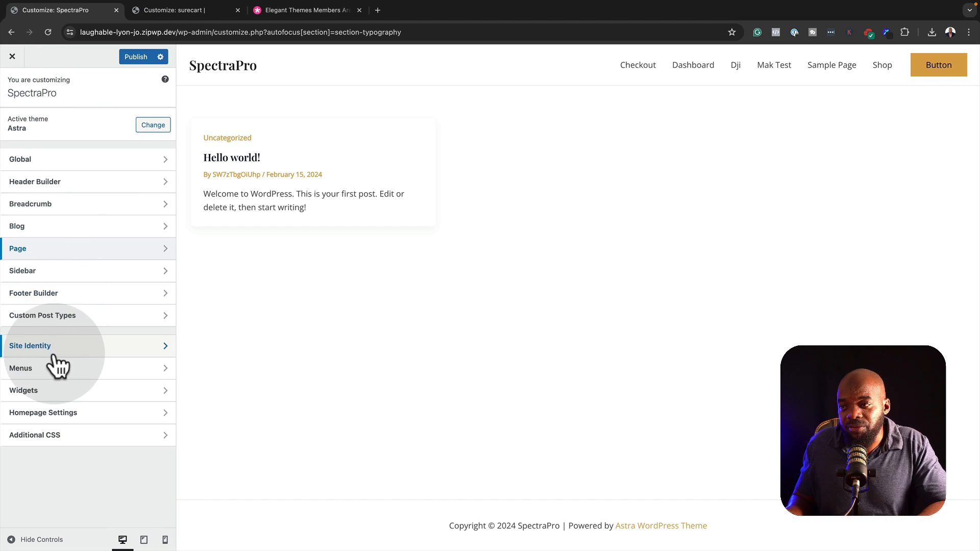
pyautogui.moveTo(75, 248)
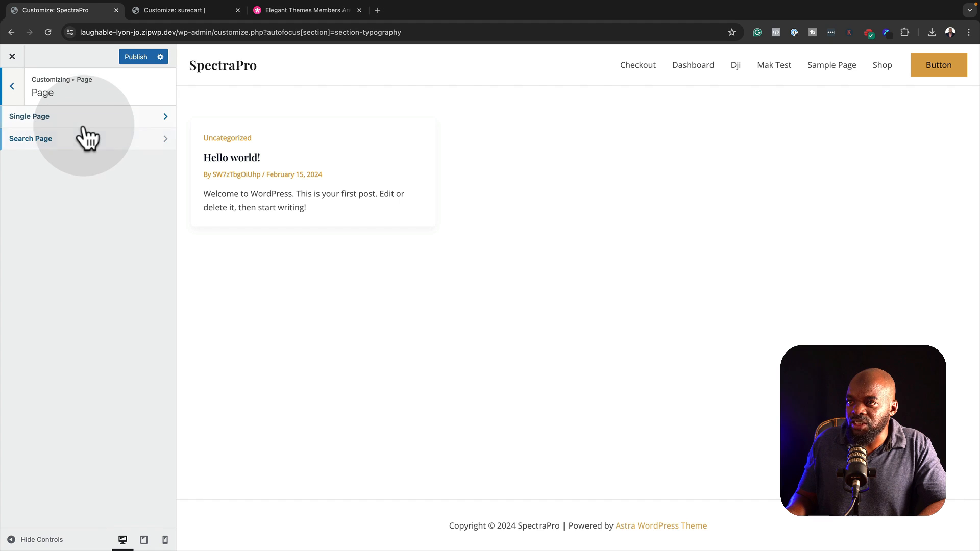
# Turn off the Page Title Area and choose a Full Width container for single pages, checking the Design settings
pyautogui.click(29, 116)
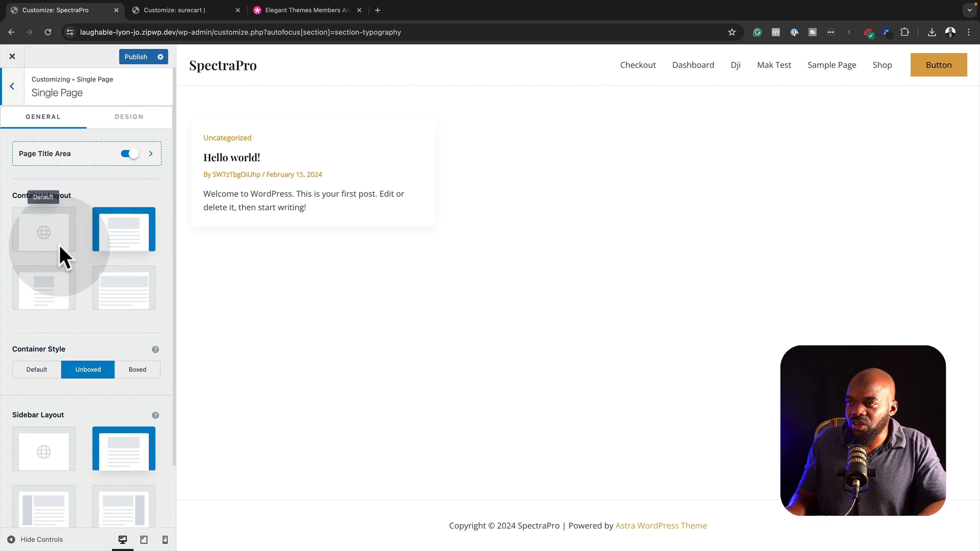
pyautogui.moveTo(85, 153)
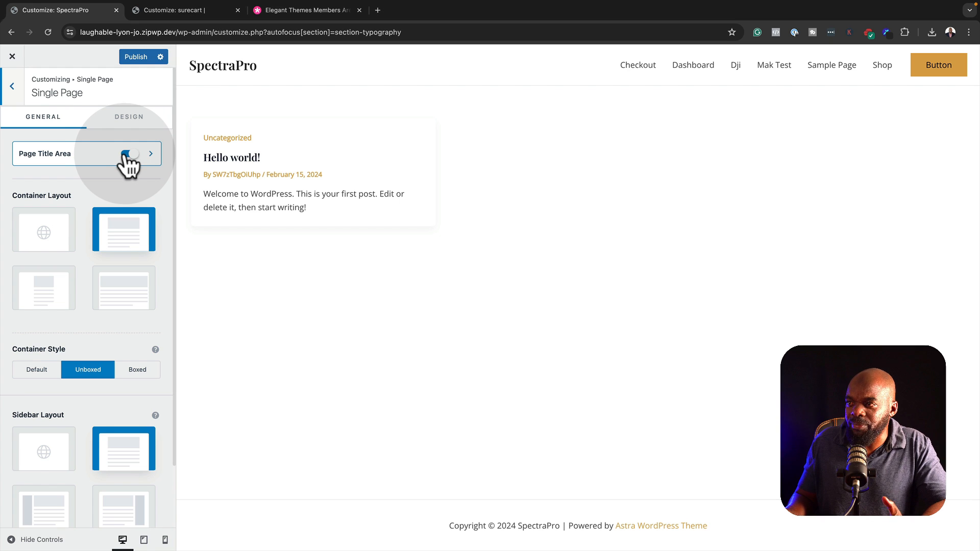
pyautogui.click(129, 153)
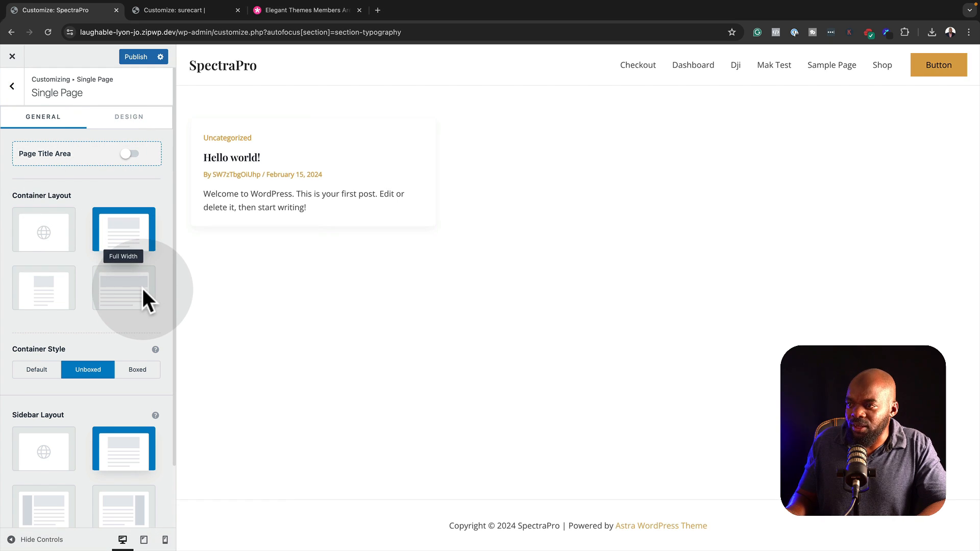
pyautogui.click(123, 288)
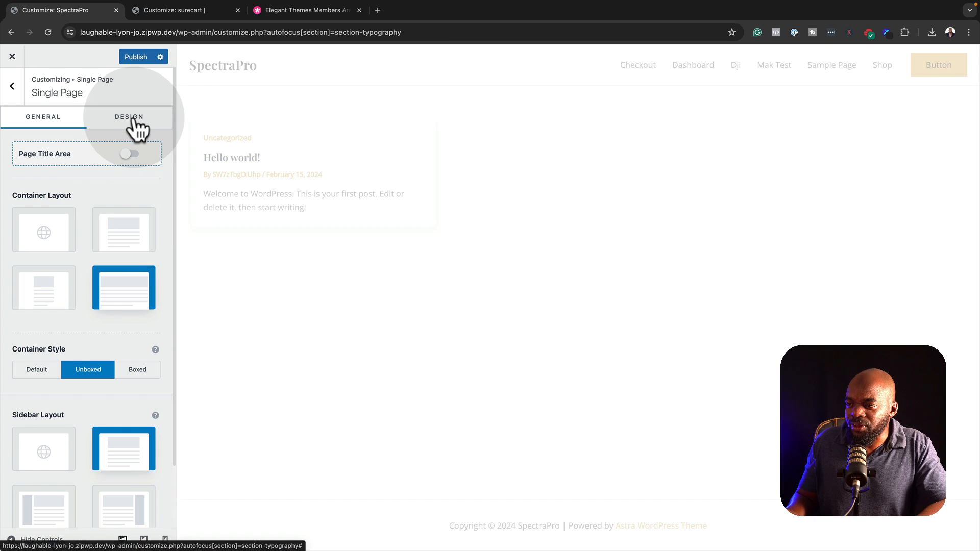
pyautogui.click(129, 117)
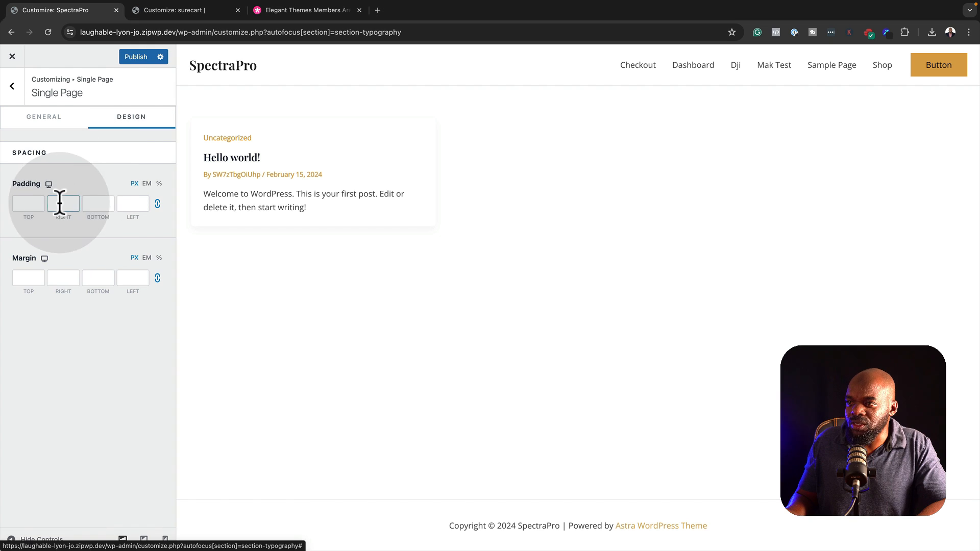
pyautogui.click(44, 116)
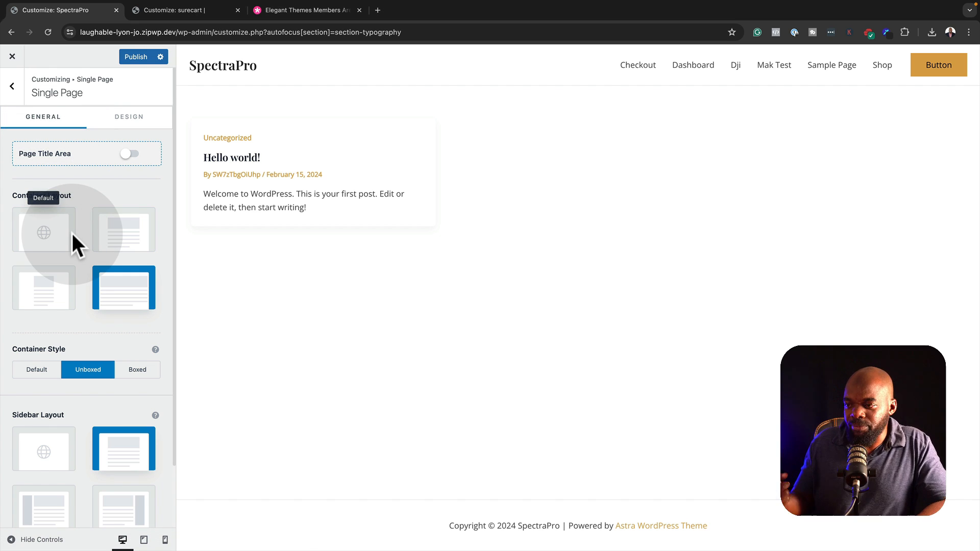
pyautogui.scroll(-3)
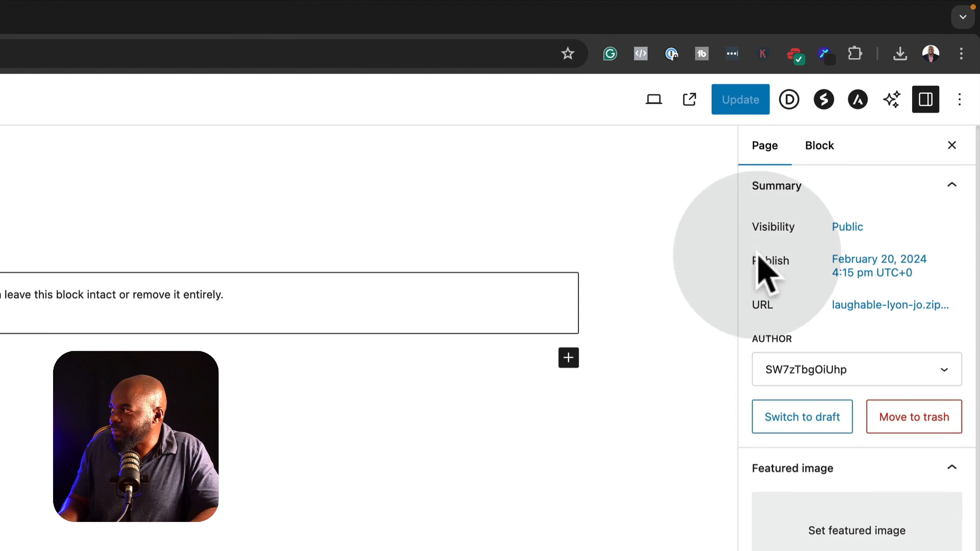
# In the Dashboard page's Astra settings, toggle Disable Header on and off, then reach Advanced Settings
pyautogui.click(857, 99)
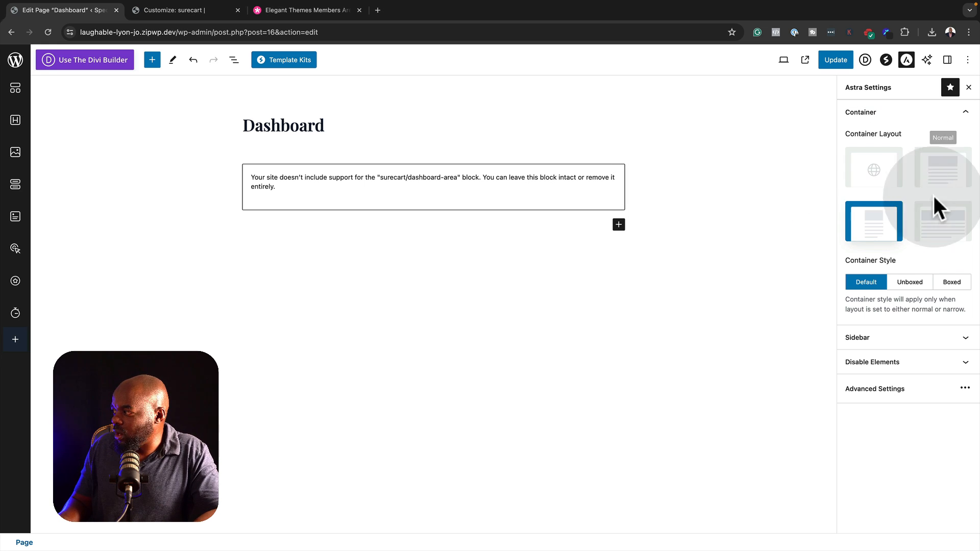
pyautogui.click(856, 338)
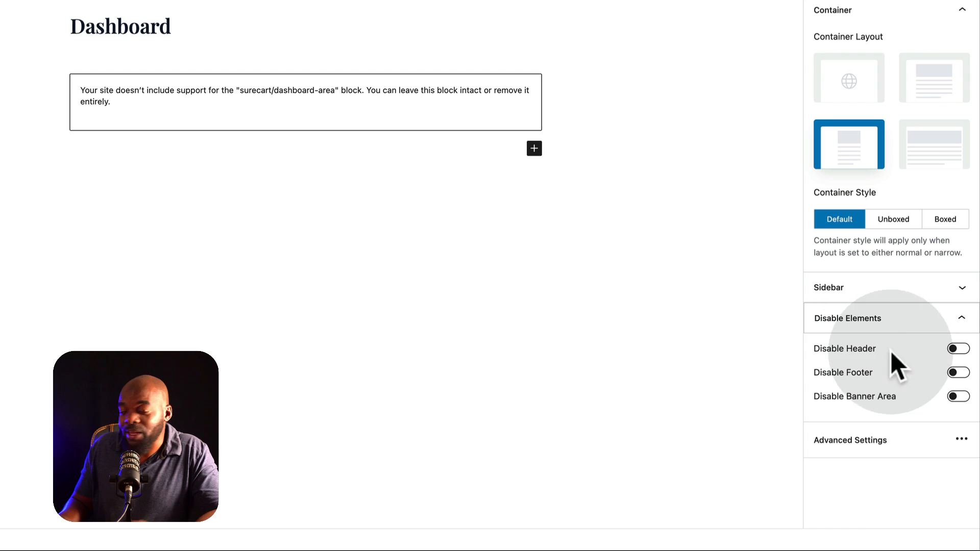
pyautogui.click(957, 348)
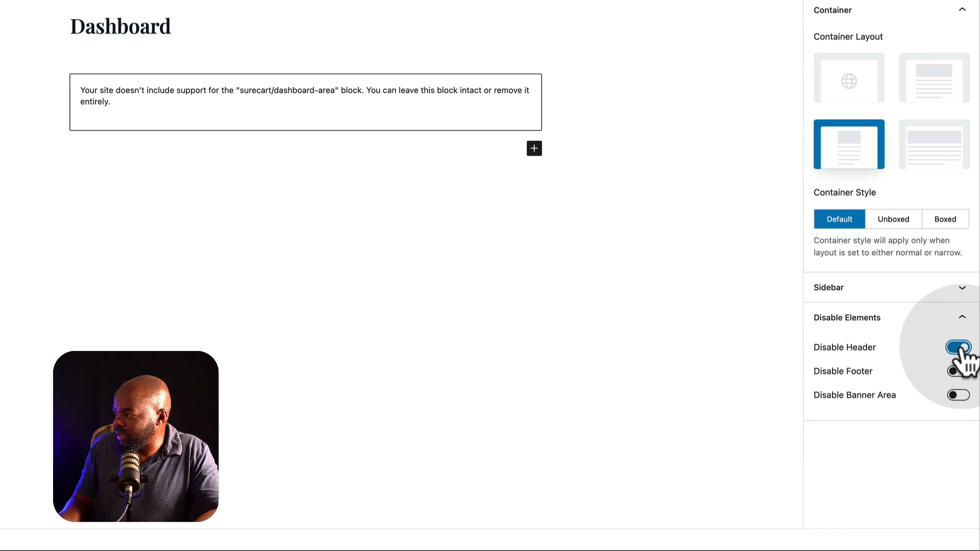
pyautogui.click(958, 347)
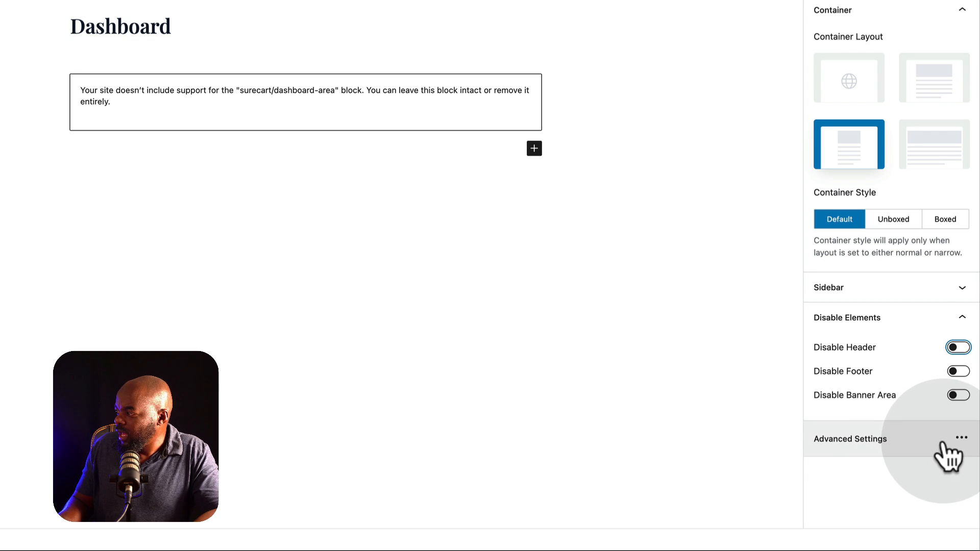
pyautogui.click(962, 438)
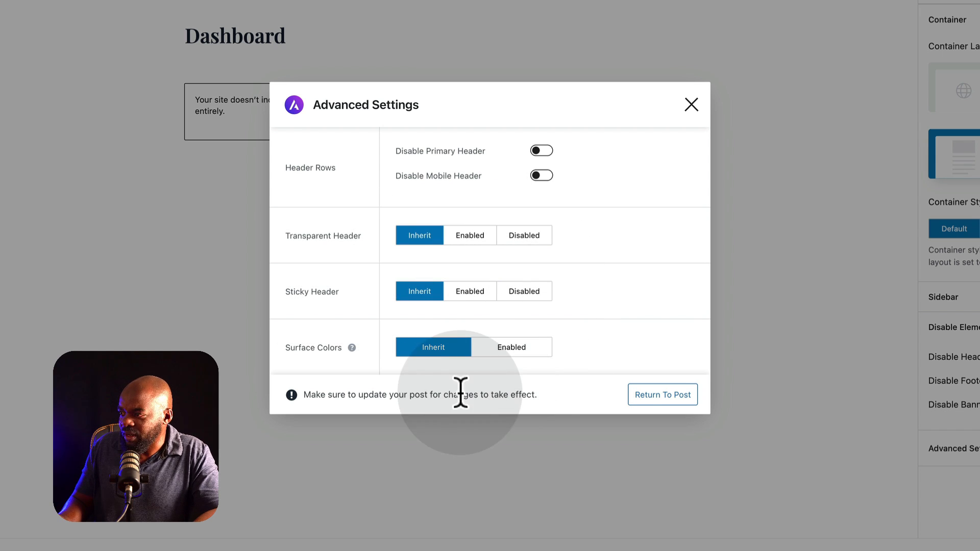
# Dismiss the Advanced Settings window and return to the Astra dashboard
pyautogui.click(691, 105)
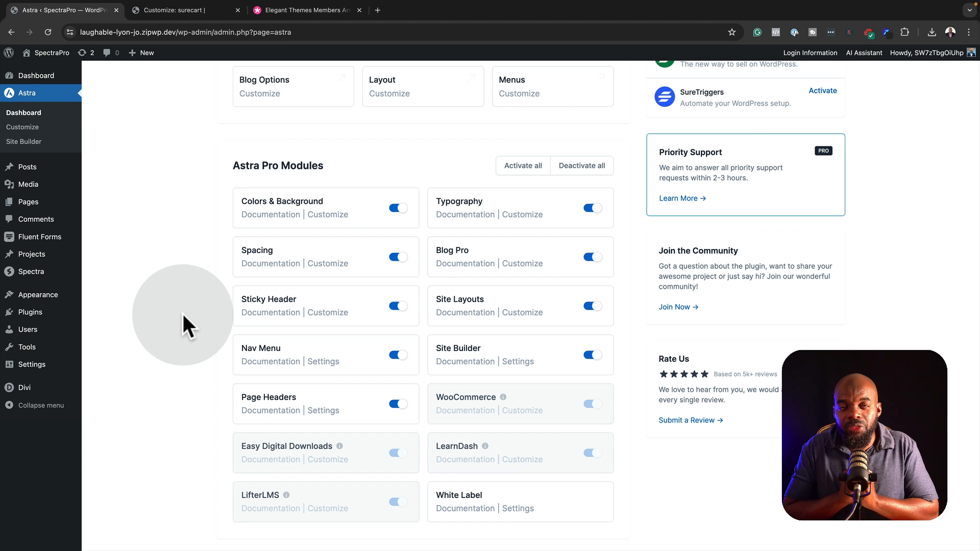
pyautogui.moveTo(251, 362)
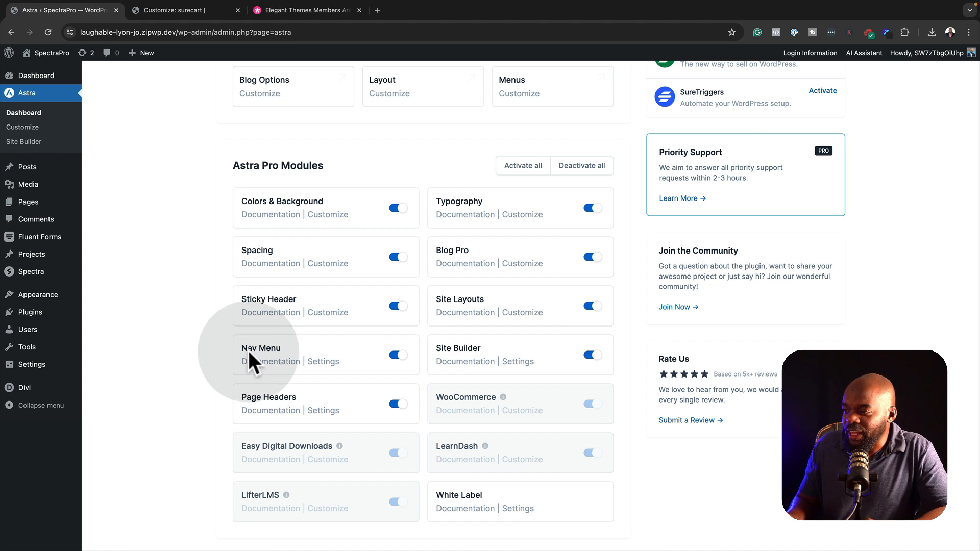
pyautogui.scroll(-3)
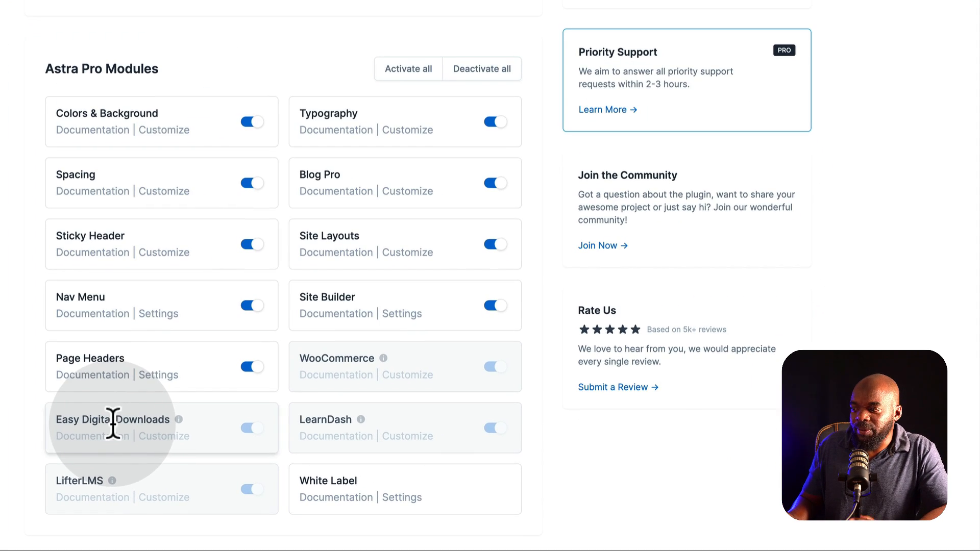
pyautogui.moveTo(369, 419)
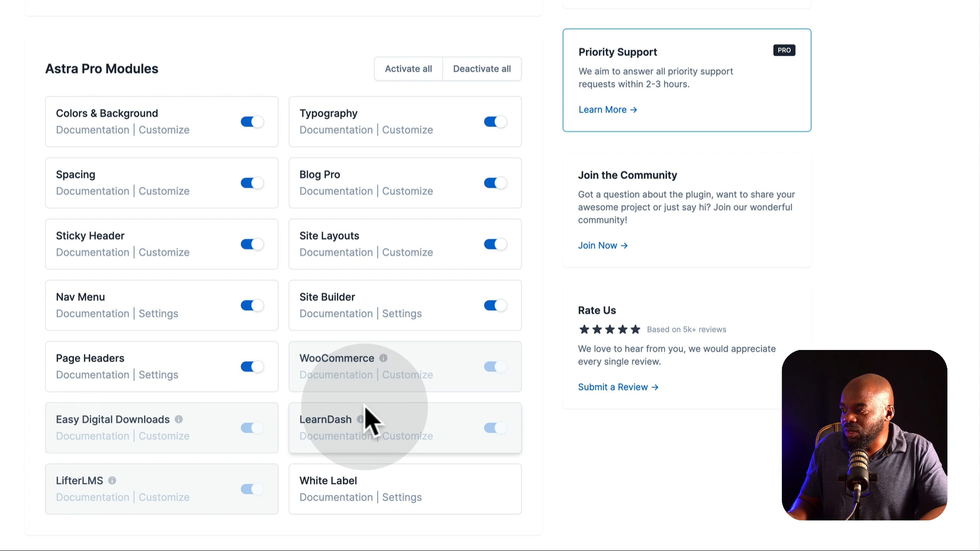
pyautogui.moveTo(103, 500)
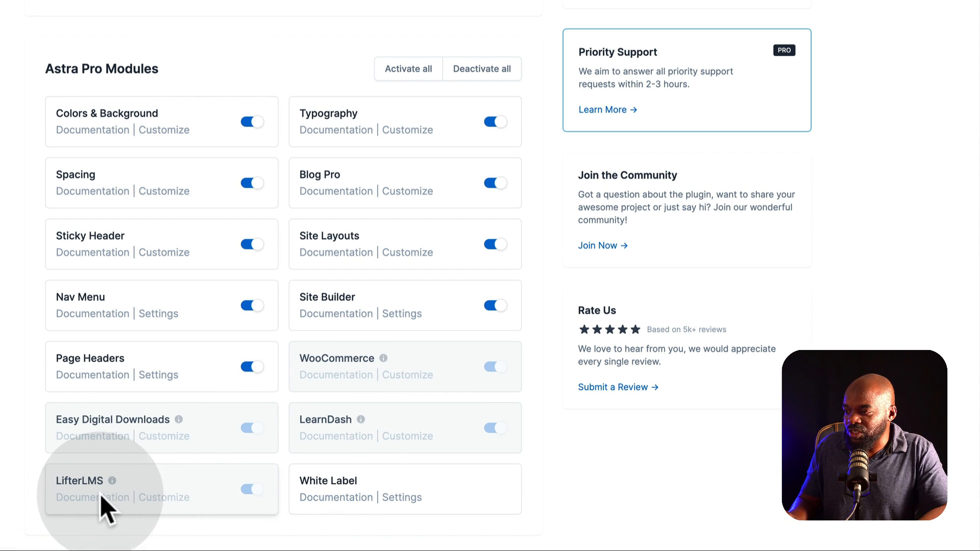
pyautogui.moveTo(115, 449)
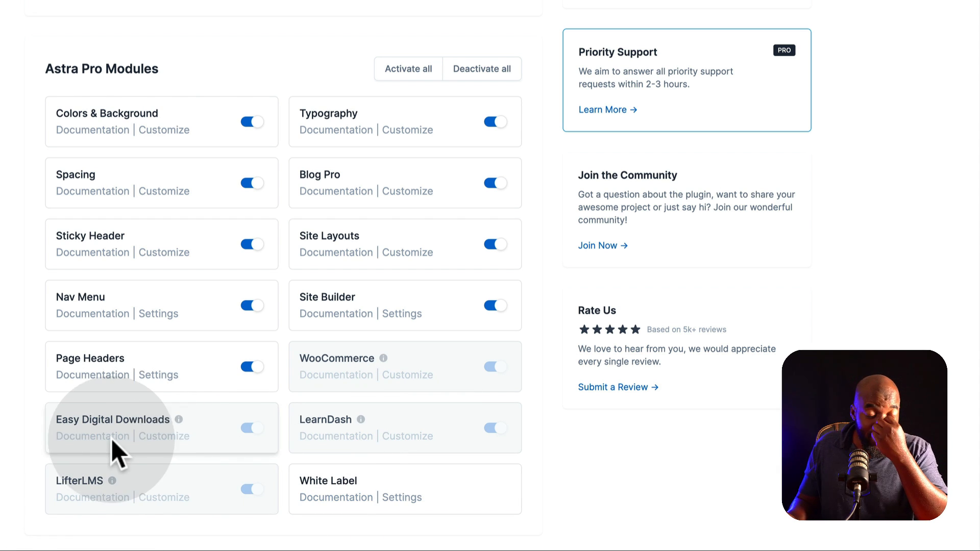
pyautogui.moveTo(418, 438)
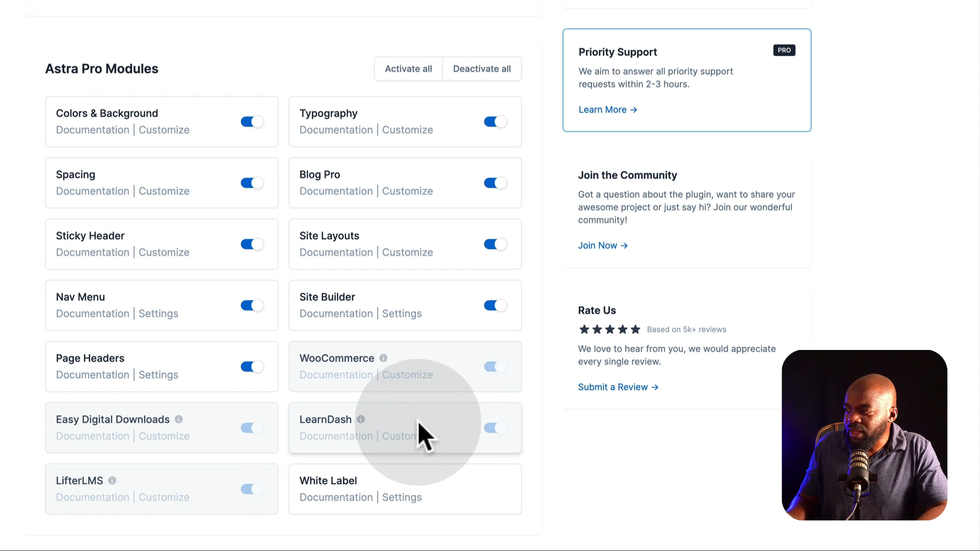
pyautogui.moveTo(347, 385)
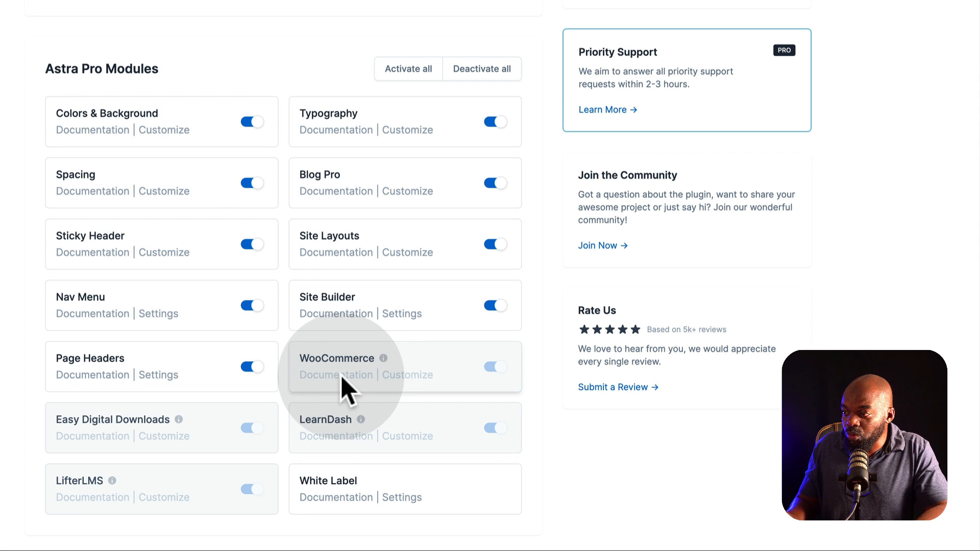
pyautogui.moveTo(343, 300)
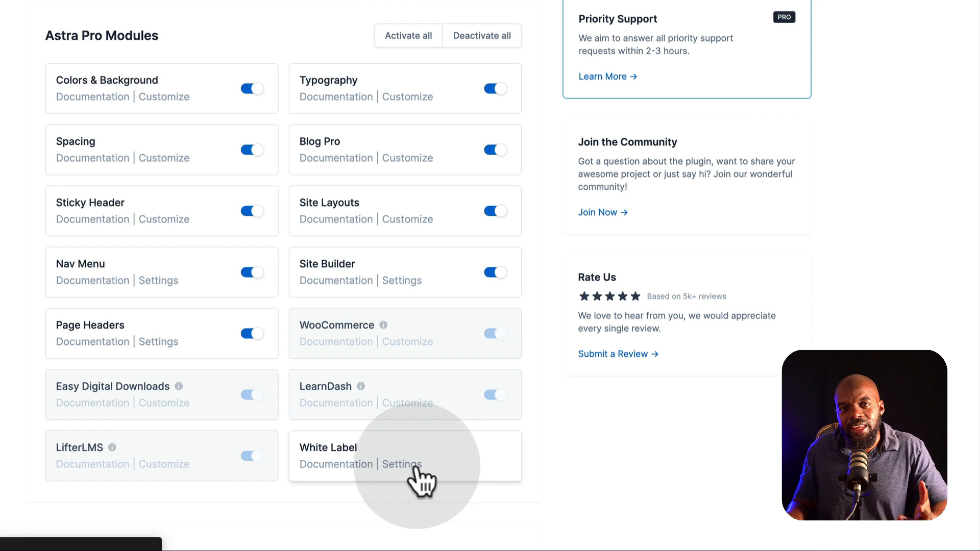
# In Astra's White Label settings, review the description fields and switch on Enable White Label
pyautogui.click(402, 463)
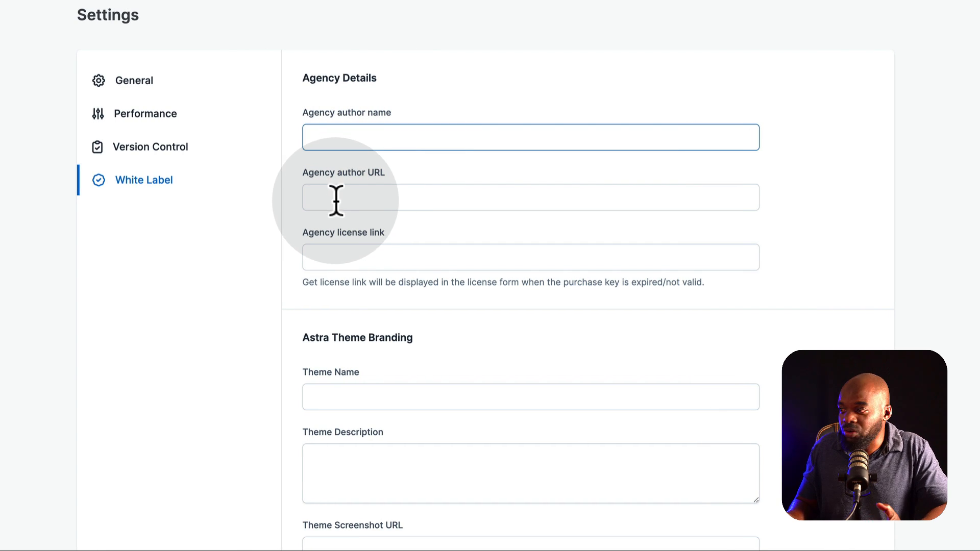
pyautogui.moveTo(321, 257)
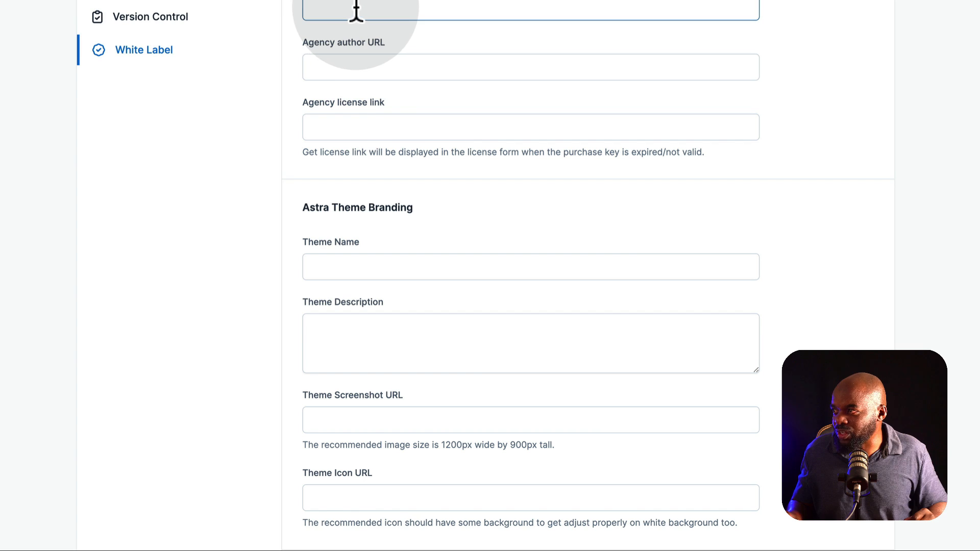
pyautogui.click(529, 267)
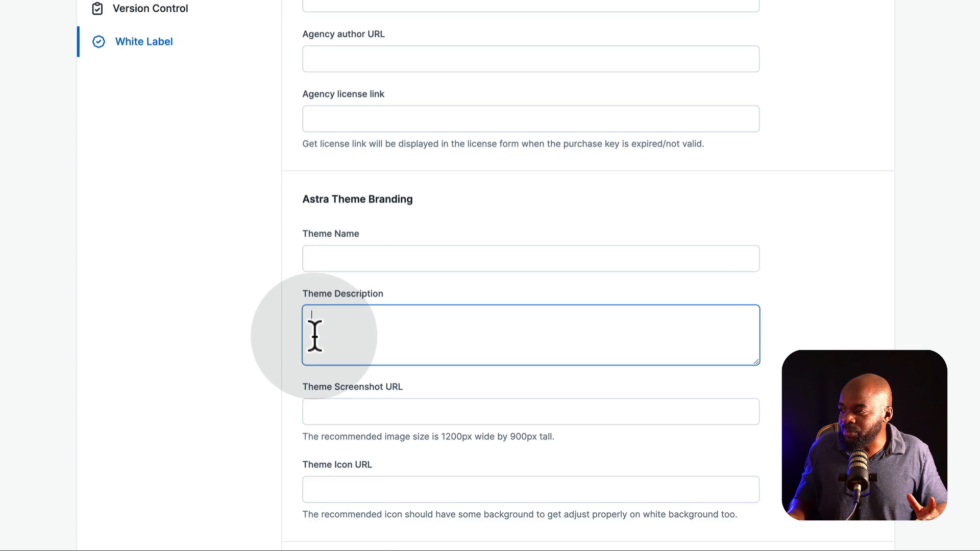
pyautogui.scroll(-3)
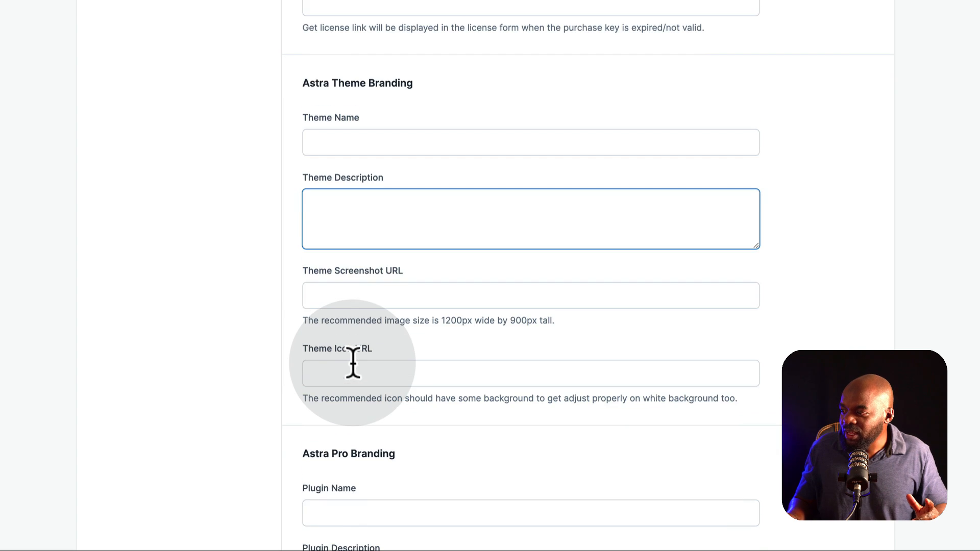
pyautogui.scroll(-3)
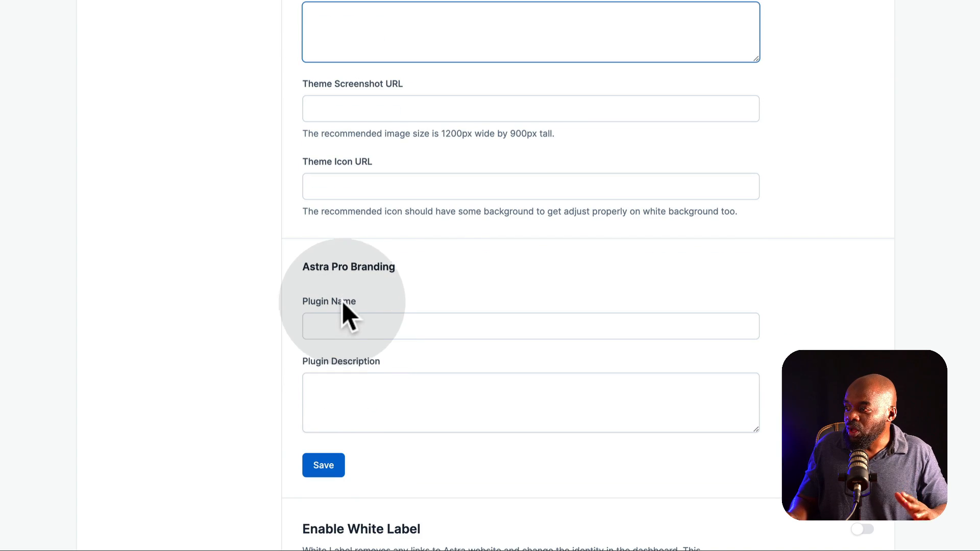
pyautogui.click(530, 326)
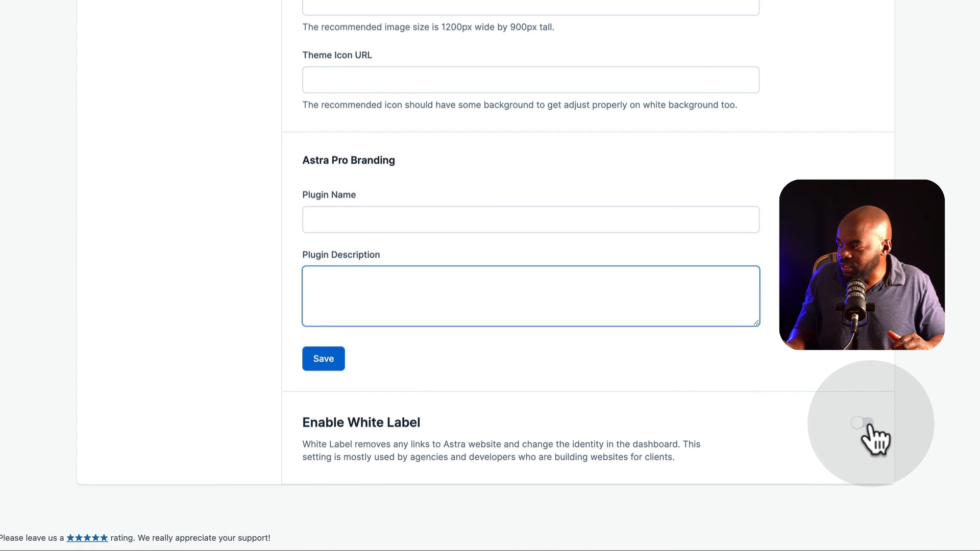
pyautogui.click(860, 422)
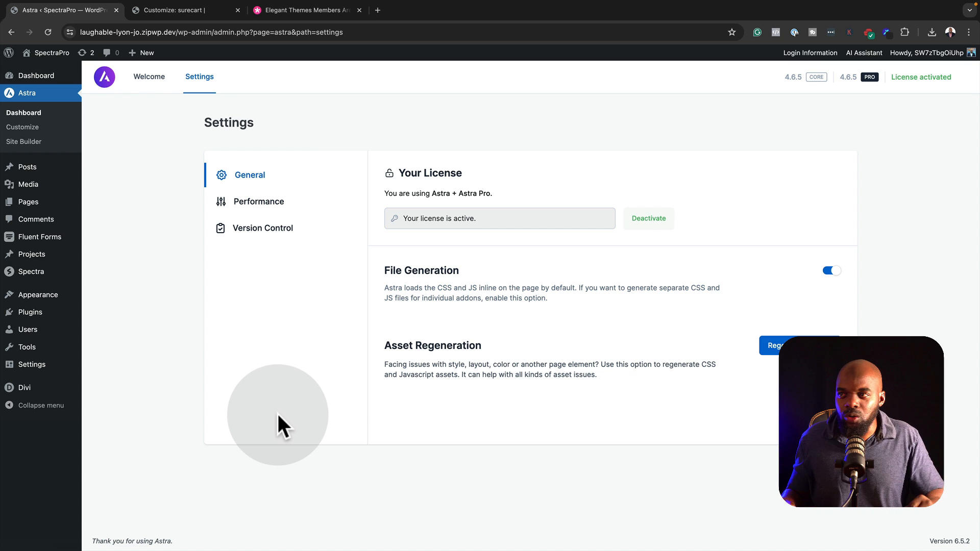
pyautogui.moveTo(276, 343)
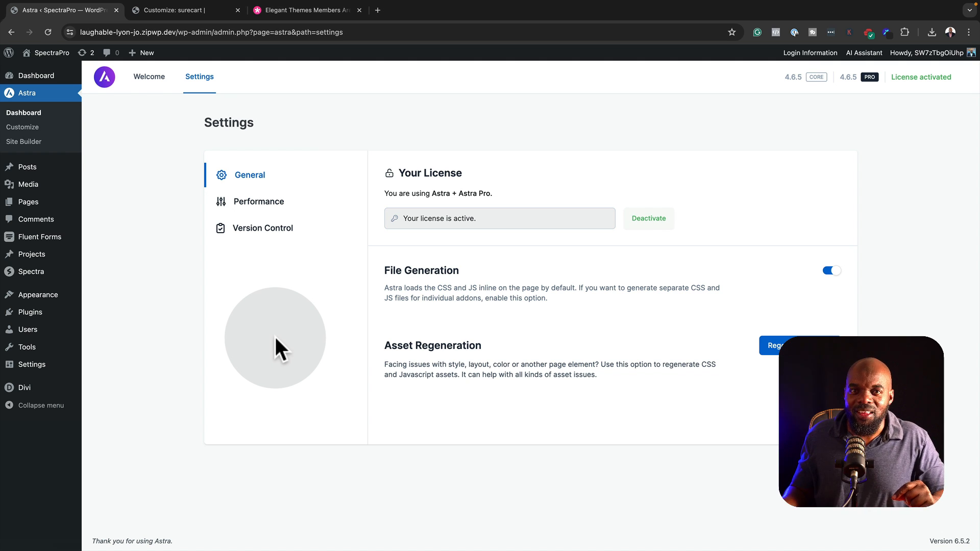
# Switch on Load Google Fonts Locally in Astra Performance, then return to the Welcome screen
pyautogui.click(258, 201)
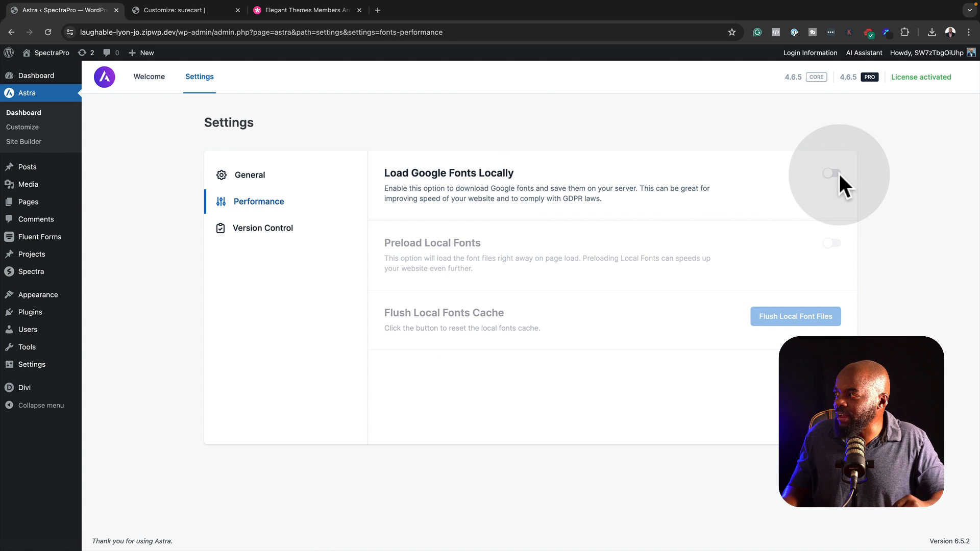
pyautogui.click(831, 174)
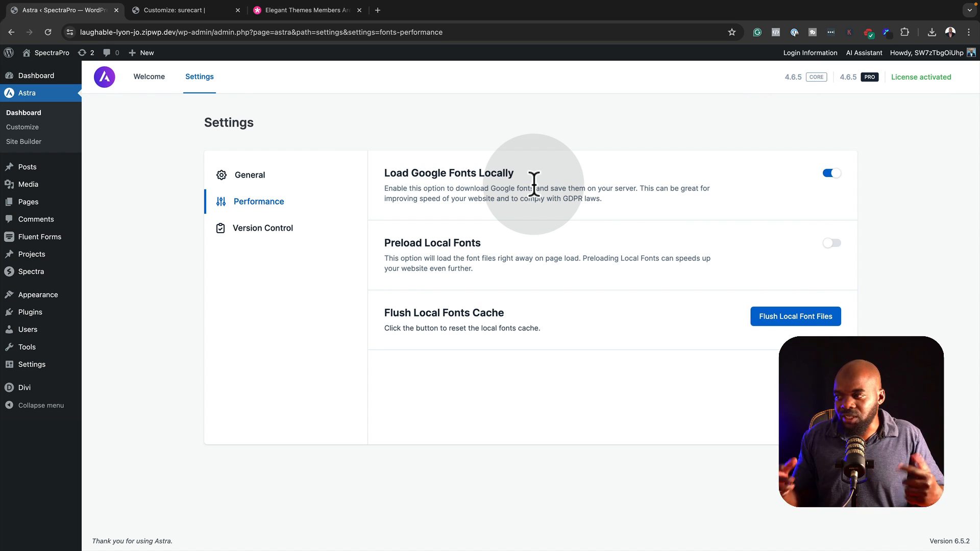
pyautogui.moveTo(803, 281)
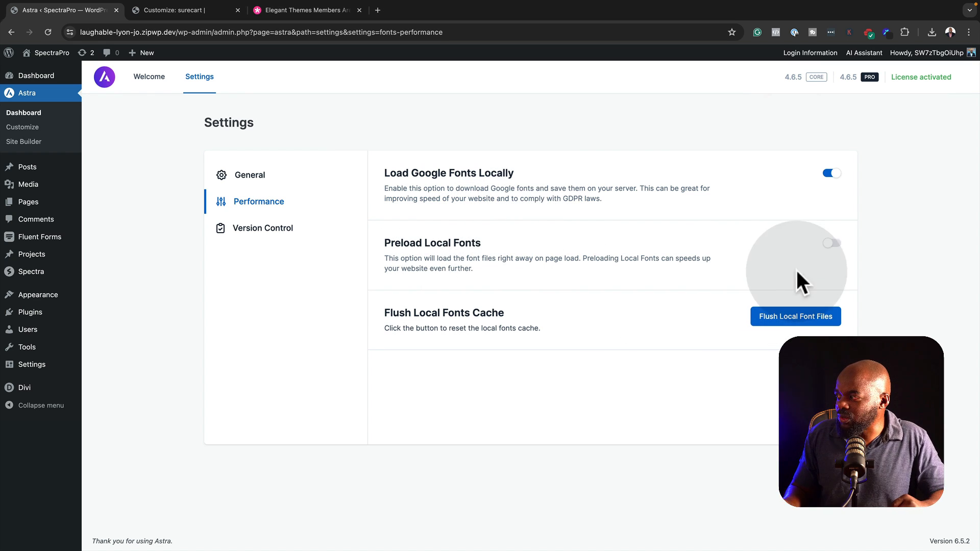
pyautogui.click(832, 243)
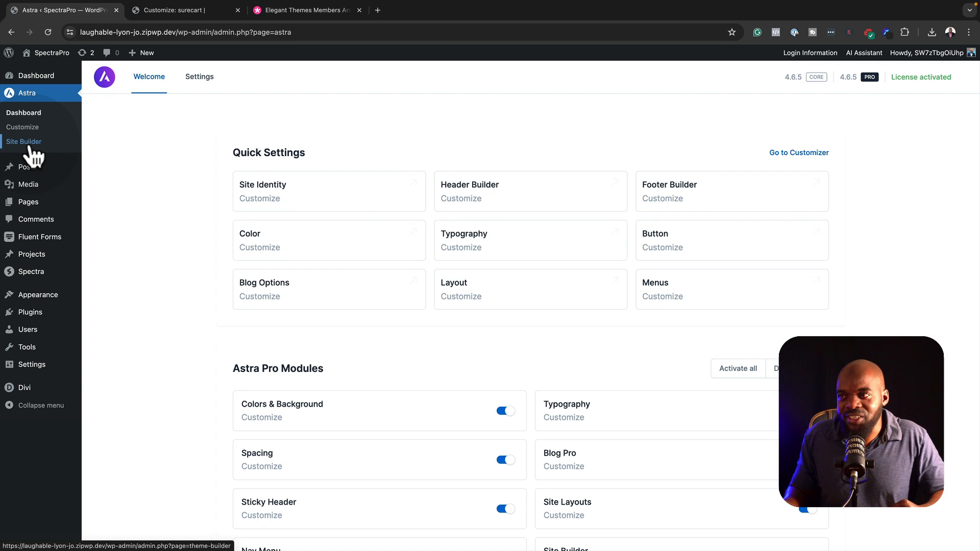
# Browse Astra's Site Builder layouts, then switch to the Elegant Themes Members Area tab
pyautogui.click(24, 140)
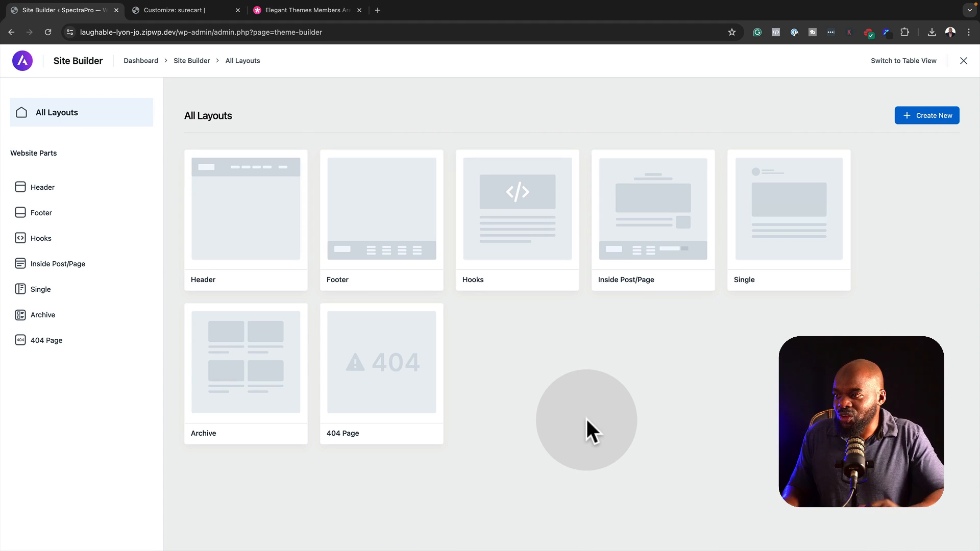
pyautogui.moveTo(311, 247)
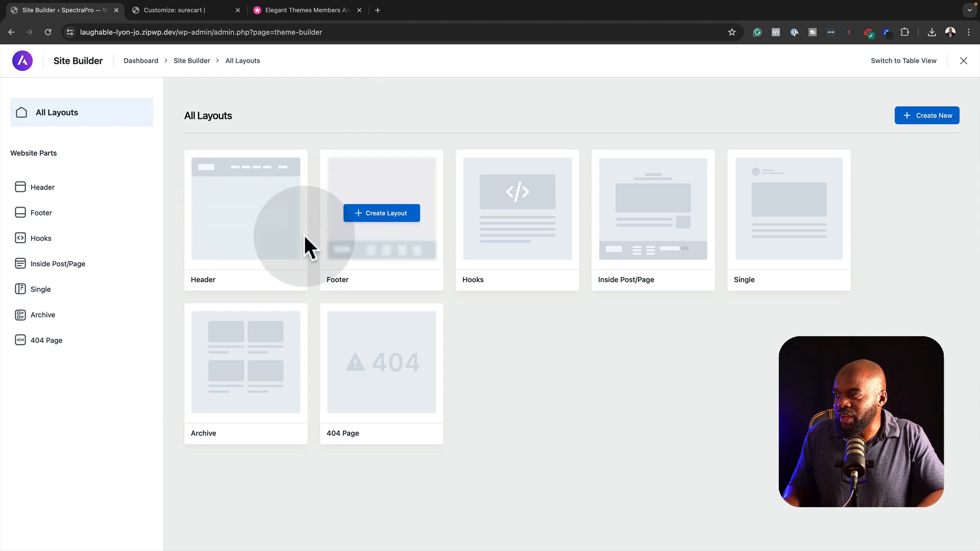
pyautogui.moveTo(653, 244)
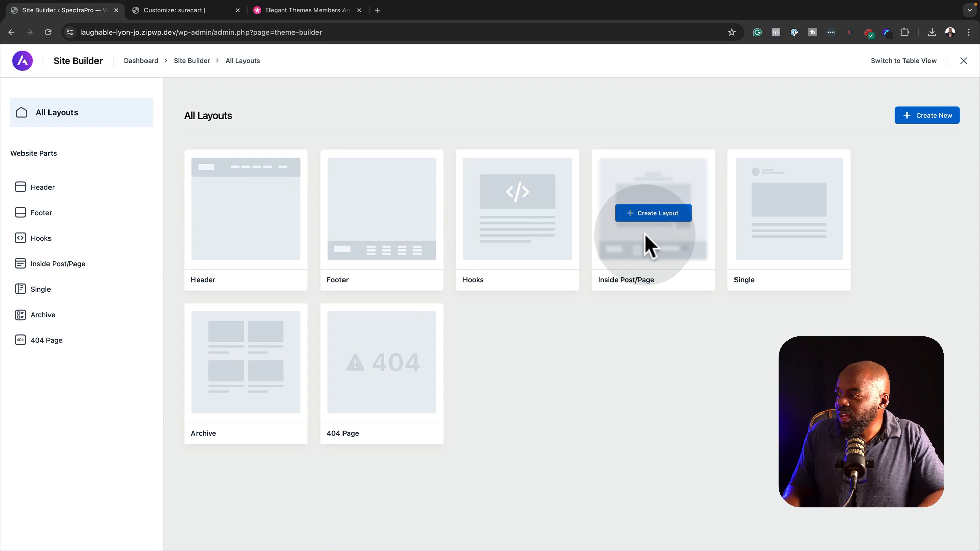
pyautogui.moveTo(268, 410)
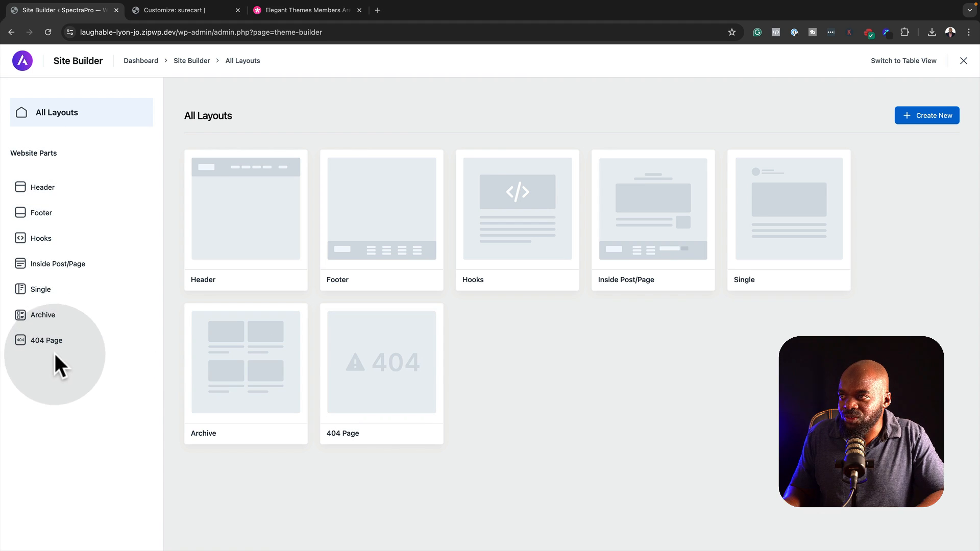
pyautogui.click(305, 10)
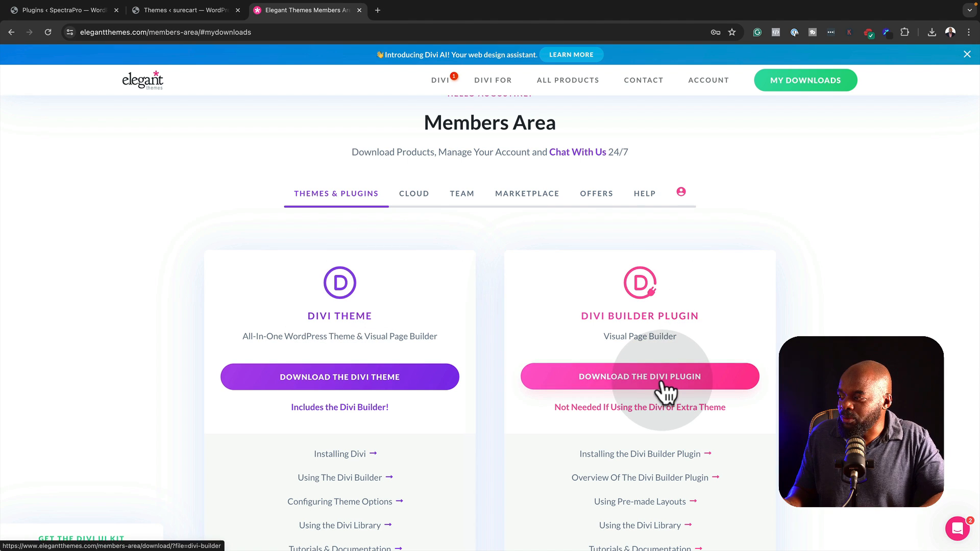
# Scroll to the Divi plugin download, then switch to the WordPress Plugins tab
pyautogui.scroll(-3)
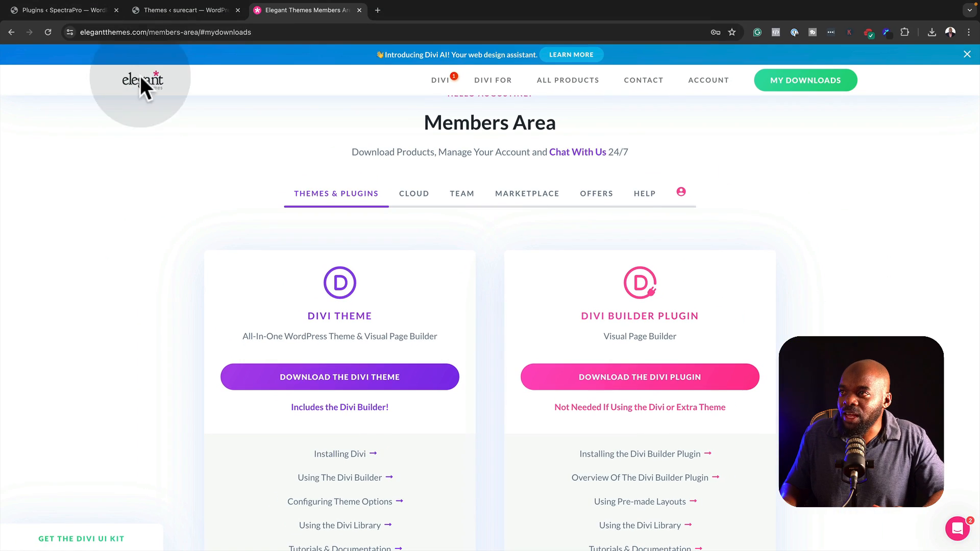
pyautogui.click(59, 10)
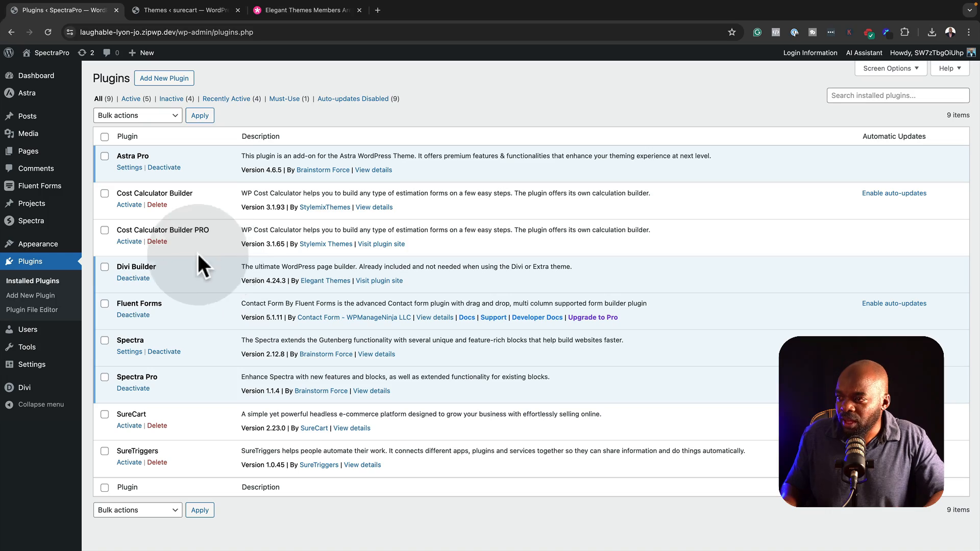
pyautogui.scroll(-3)
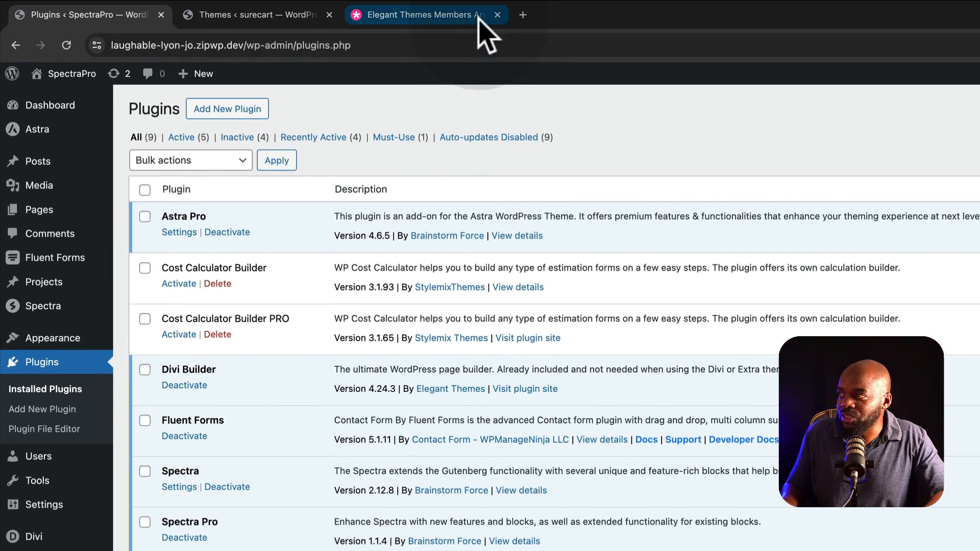
pyautogui.click(424, 14)
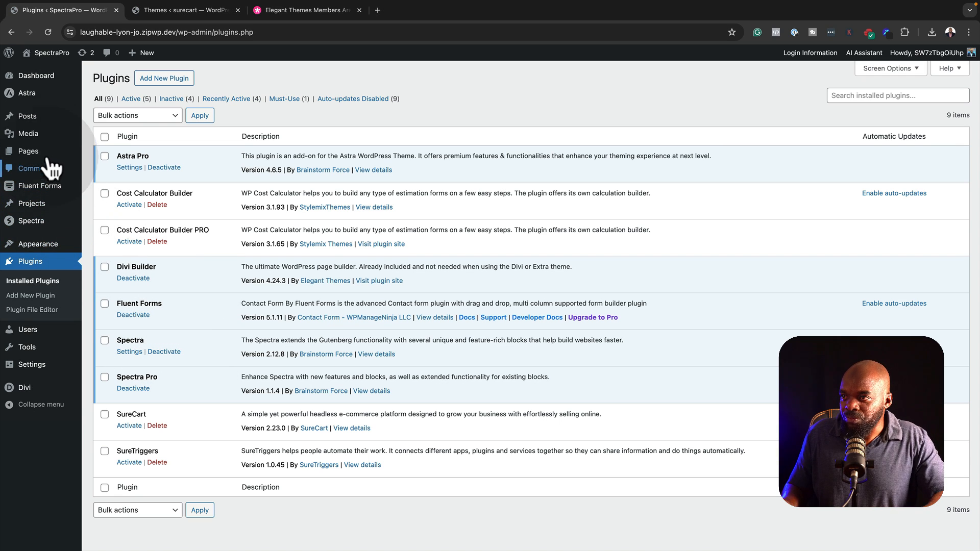
pyautogui.moveTo(27, 151)
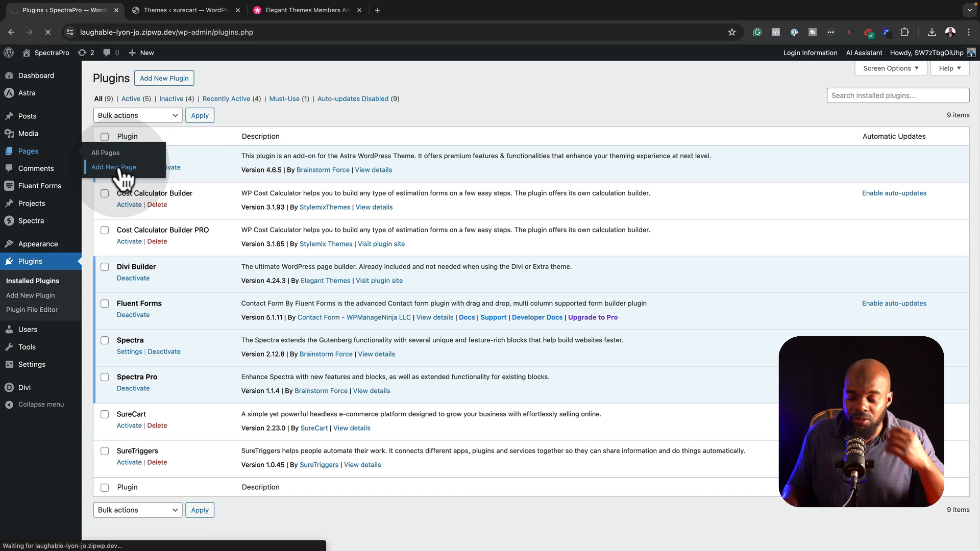
# Start a new page built with Divi and insert a single full-width column row
pyautogui.click(113, 167)
pyautogui.write('Divi')
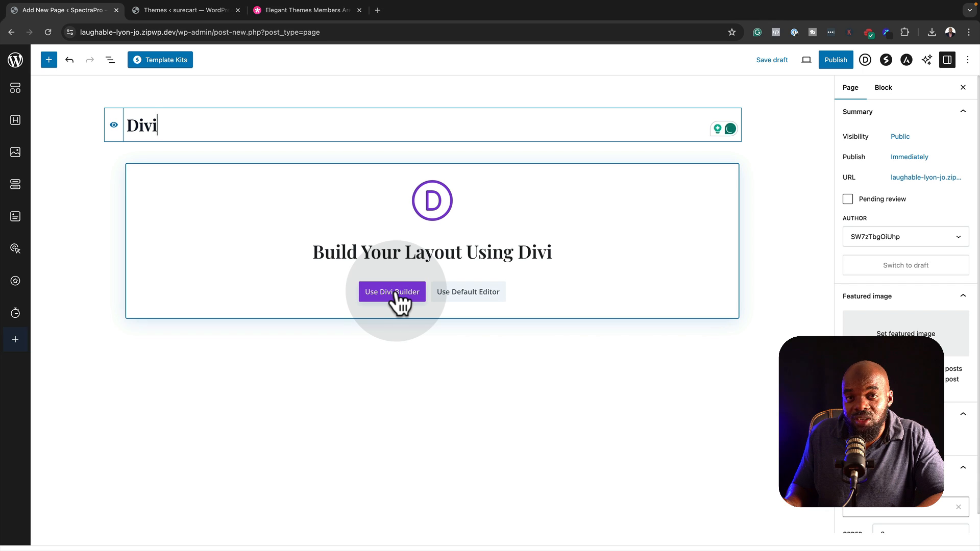
pyautogui.click(392, 291)
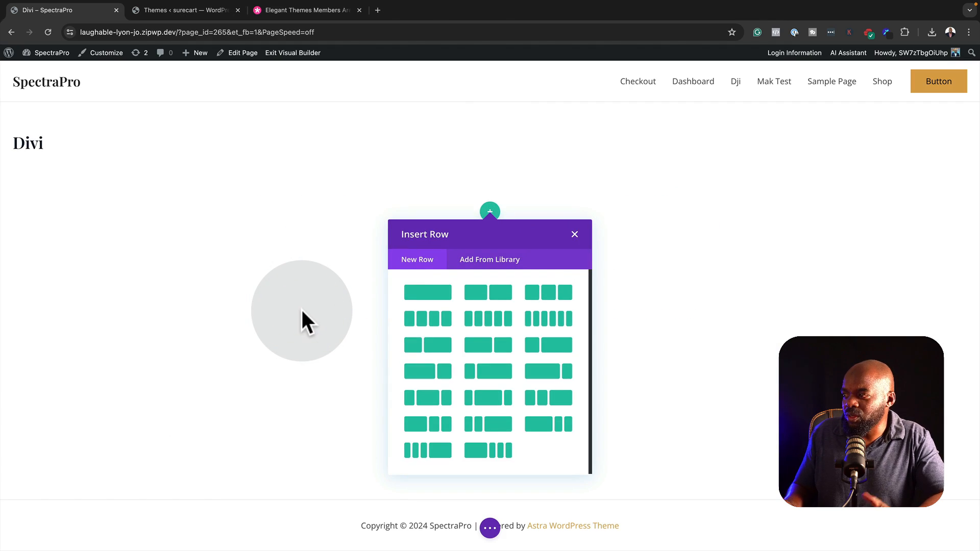
pyautogui.click(428, 292)
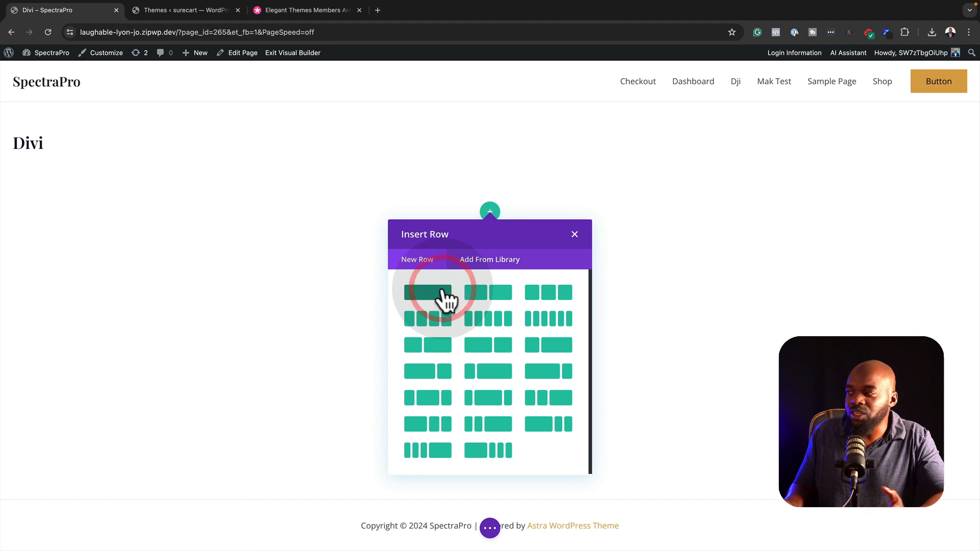
pyautogui.click(427, 292)
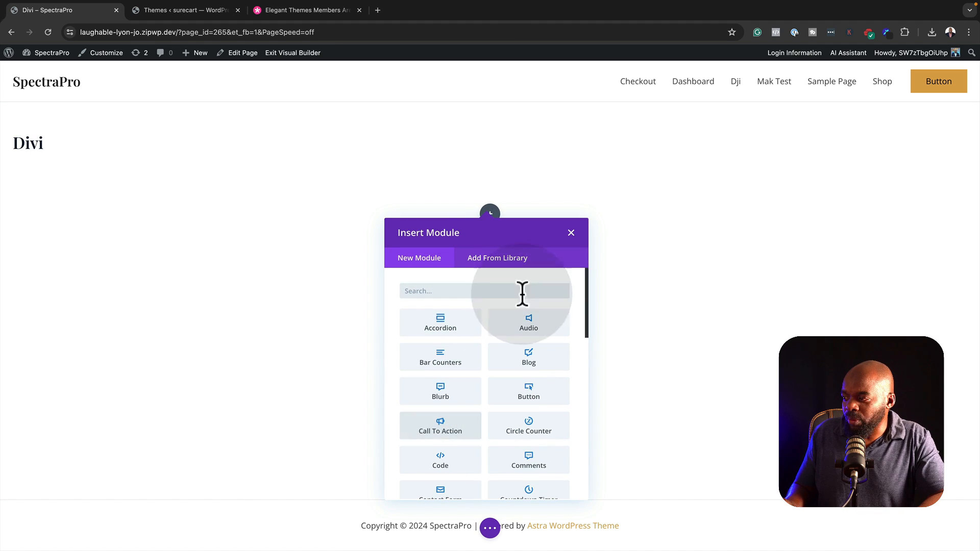